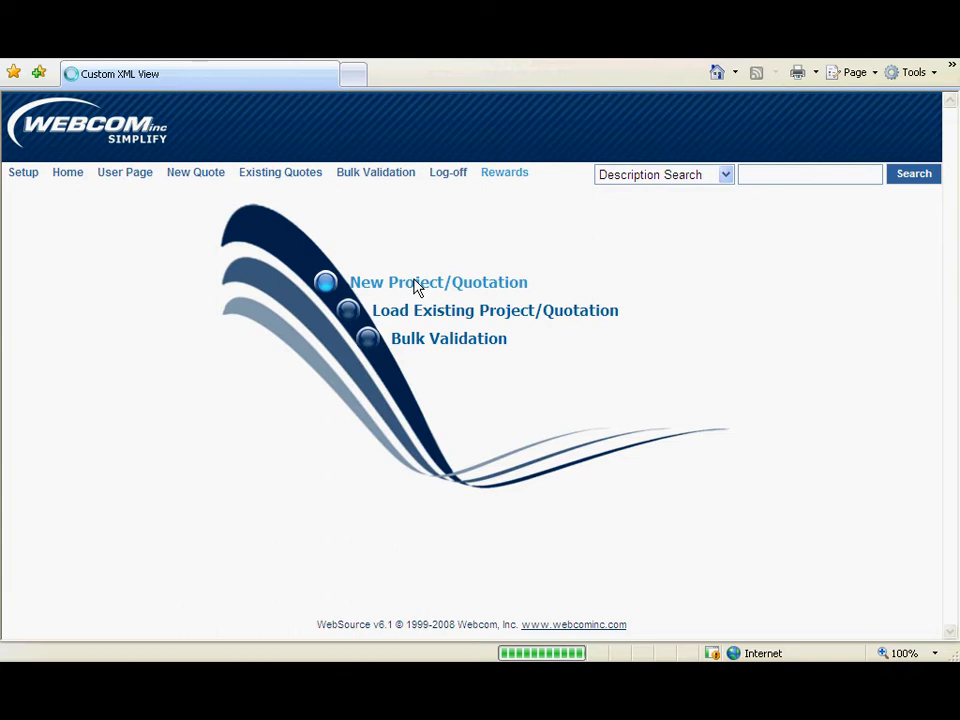
- Start a new project/quotation and switch the product categories to tree structure view
left_click(436, 282)
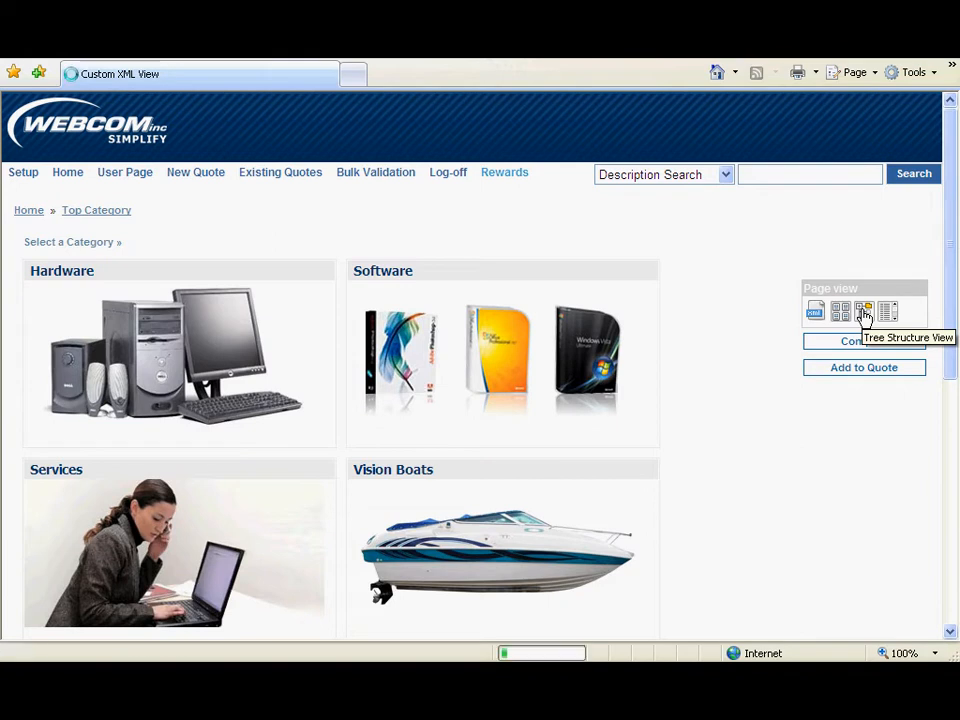
left_click(864, 310)
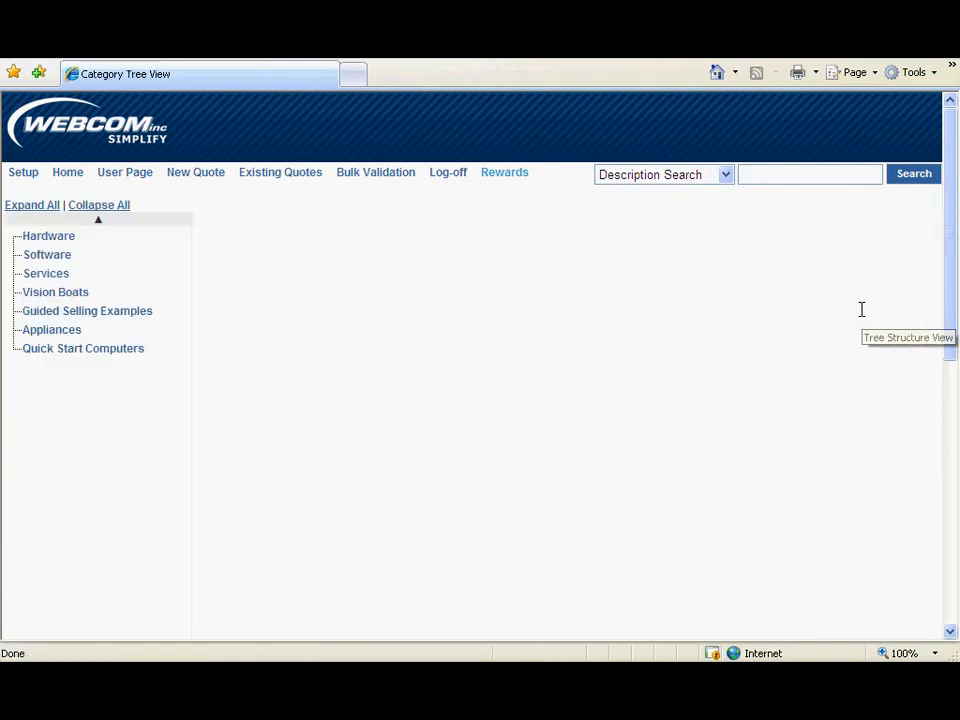
- Browse Hardware then Software in the category tree and show Software products in list layout
left_click(48, 236)
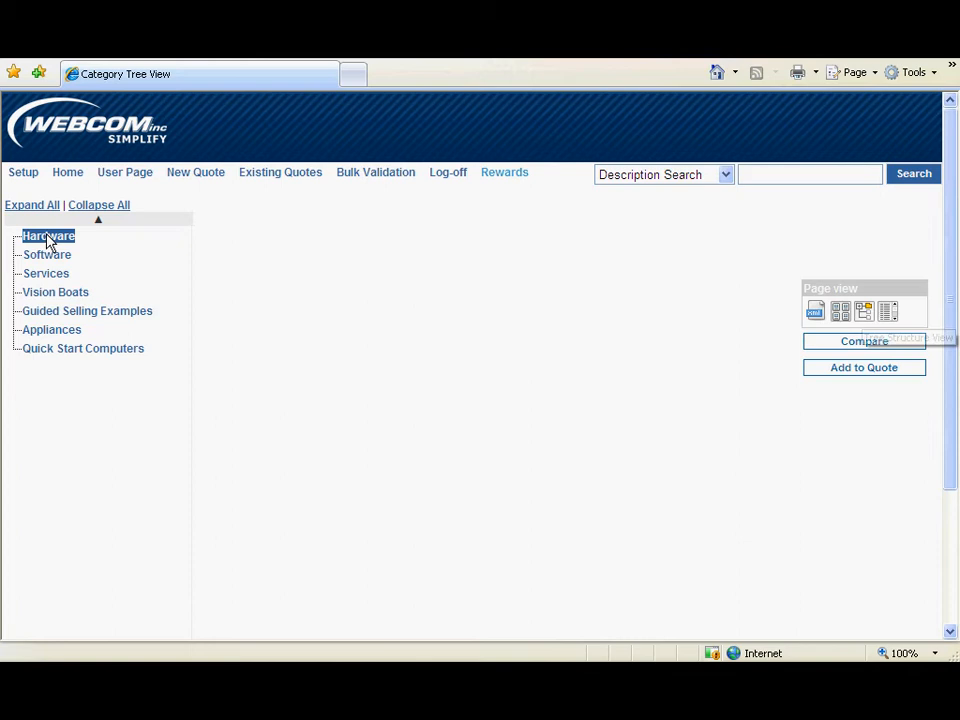
left_click(48, 236)
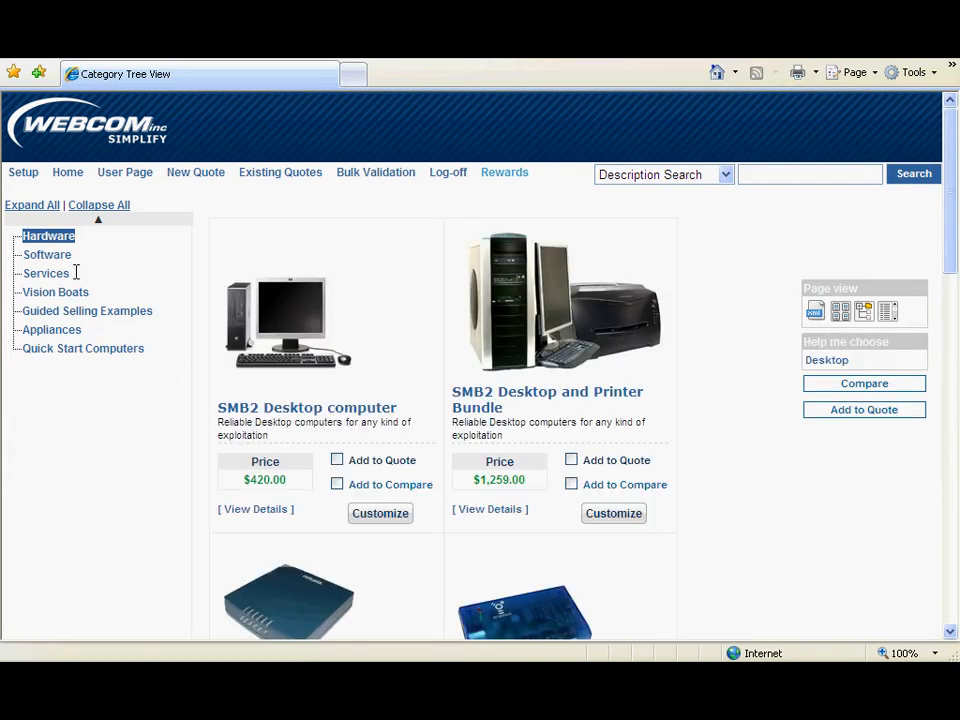
left_click(46, 254)
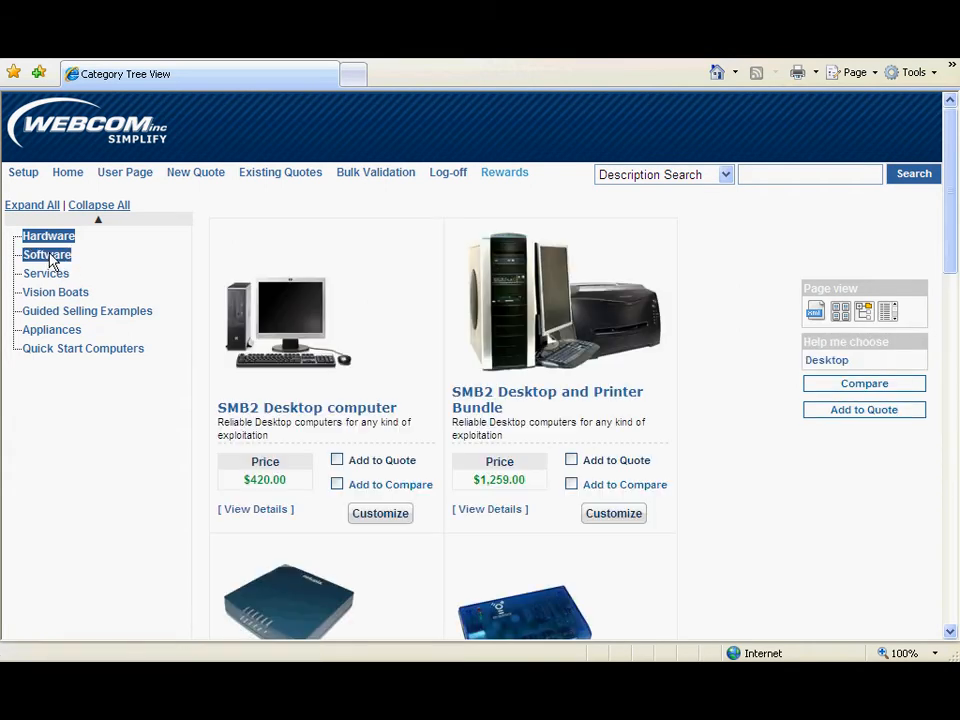
left_click(48, 254)
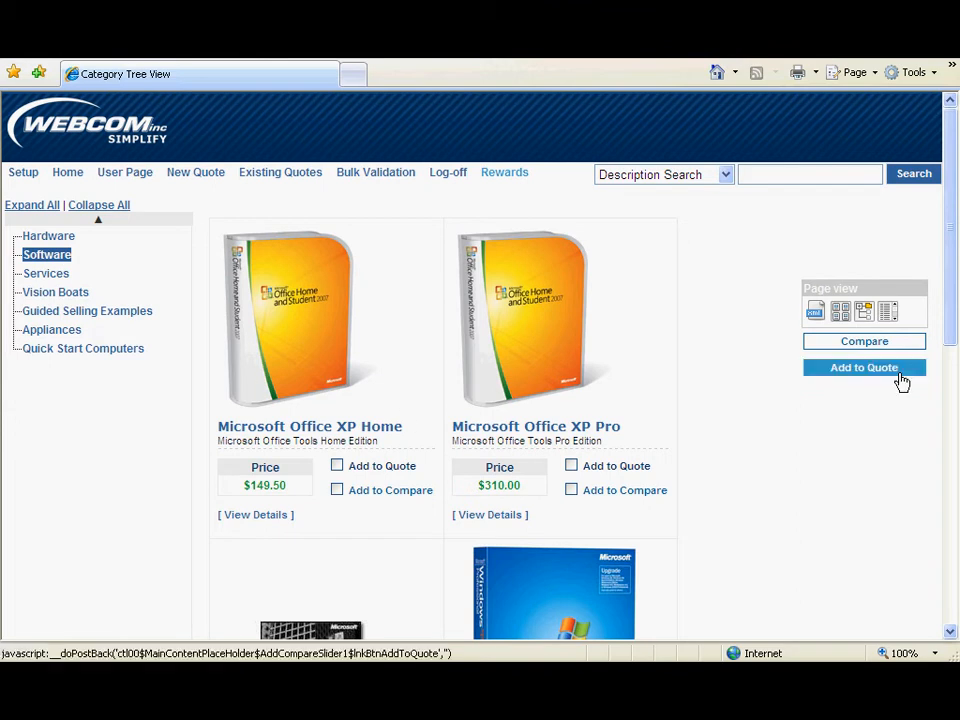
mouse_move(896, 312)
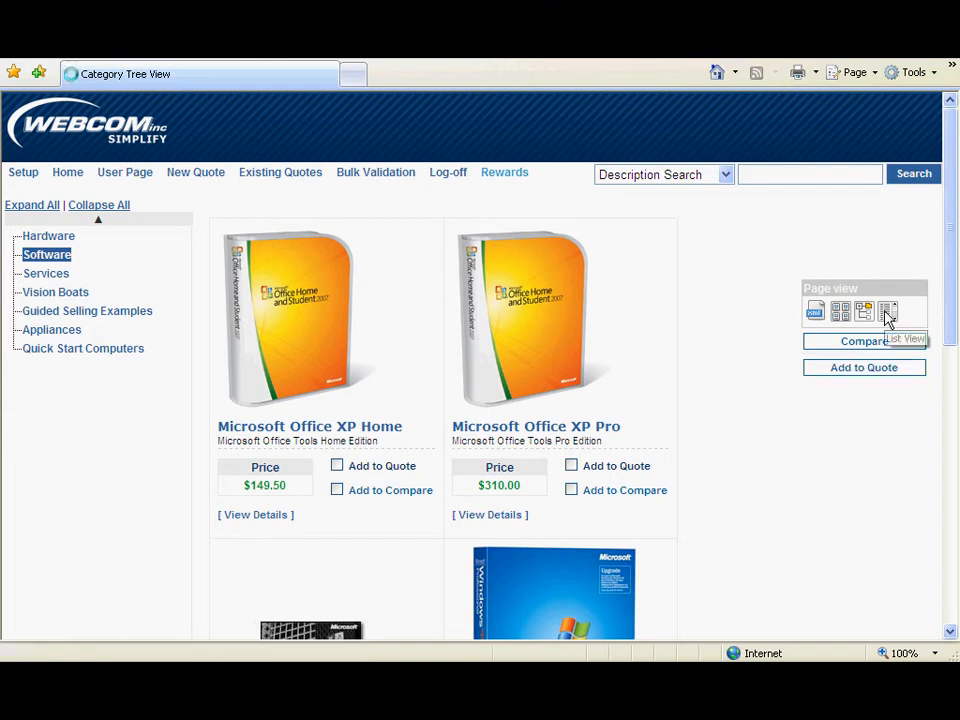
left_click(888, 310)
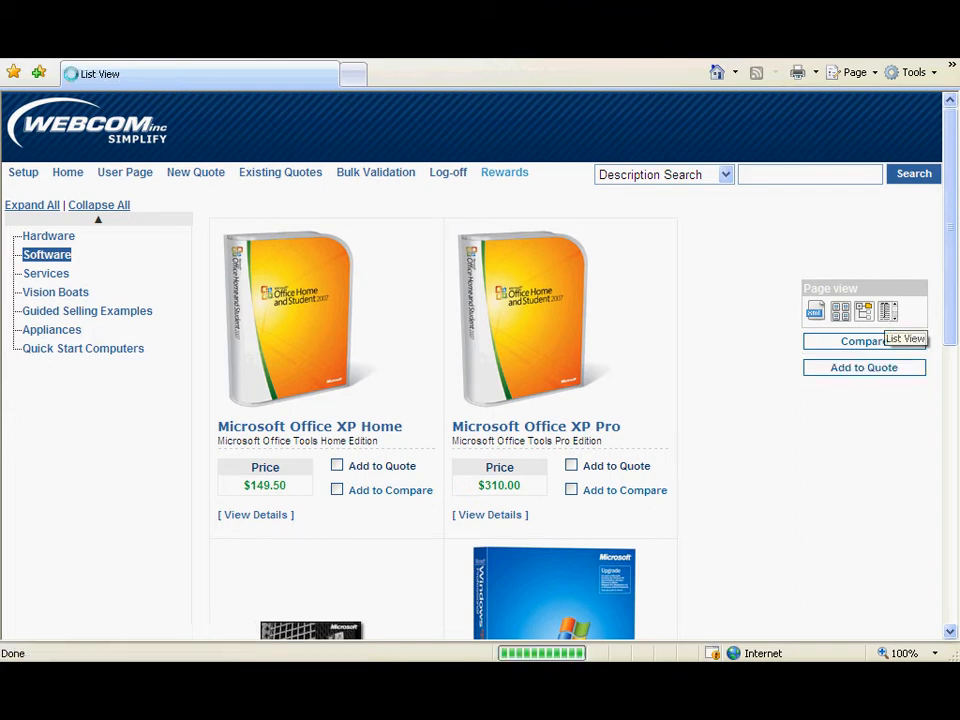
left_click(888, 312)
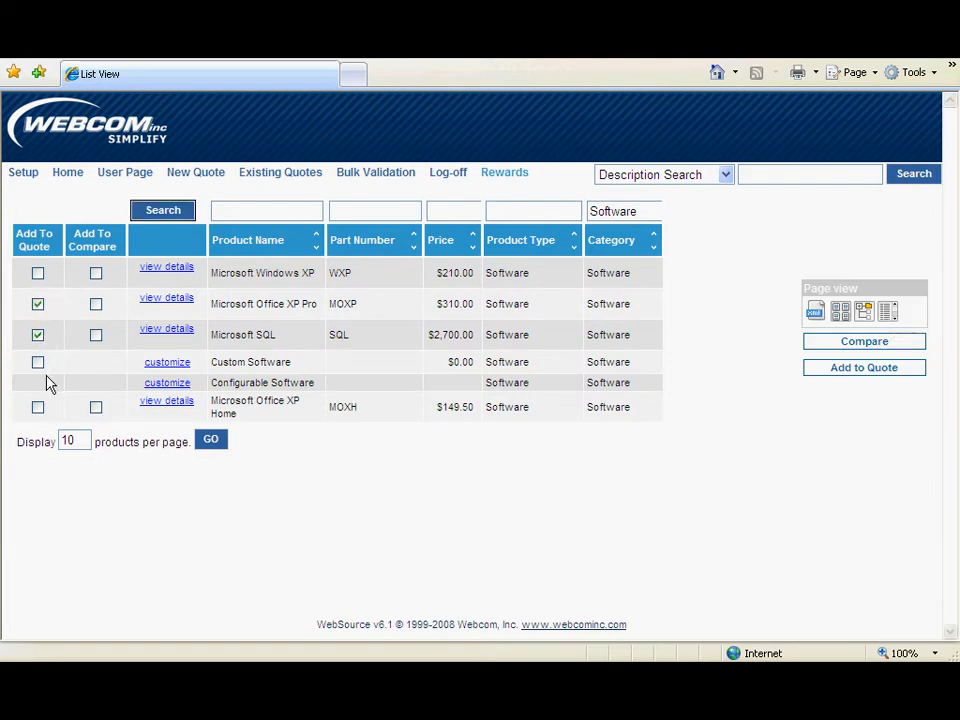
- Clear Add To Quote for Microsoft SQL and Office XP Pro and return to tabular layout
left_click(38, 334)
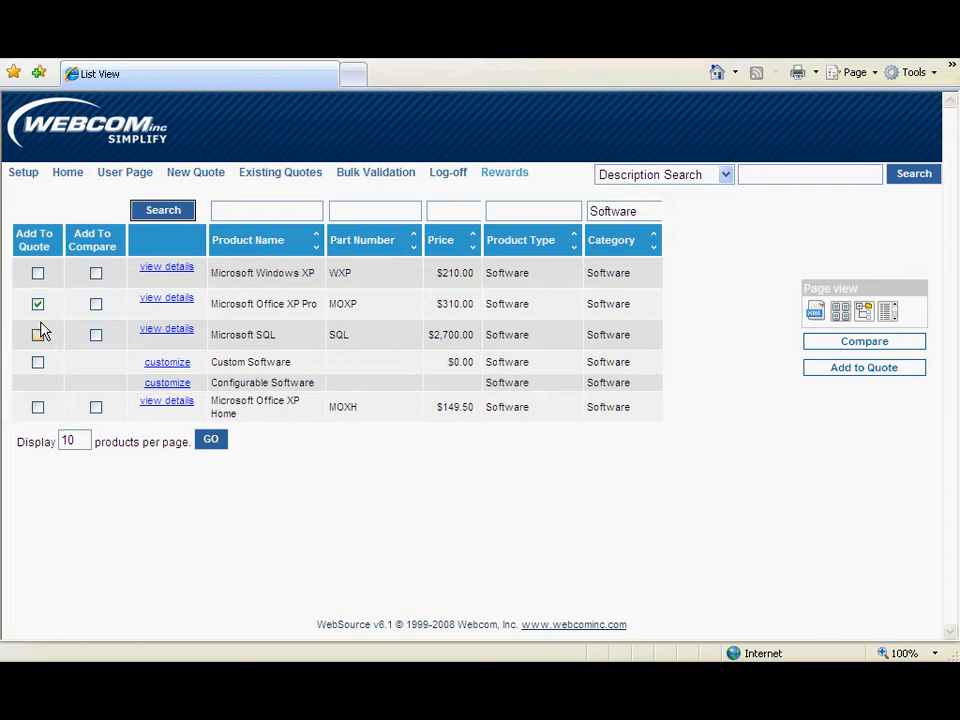
left_click(40, 304)
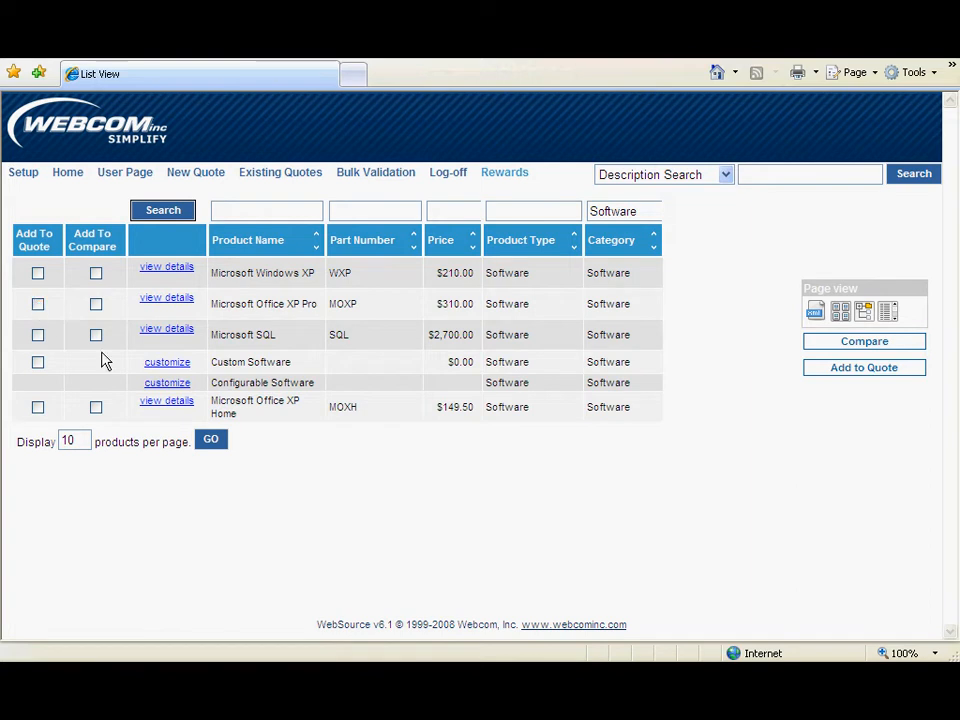
mouse_move(840, 312)
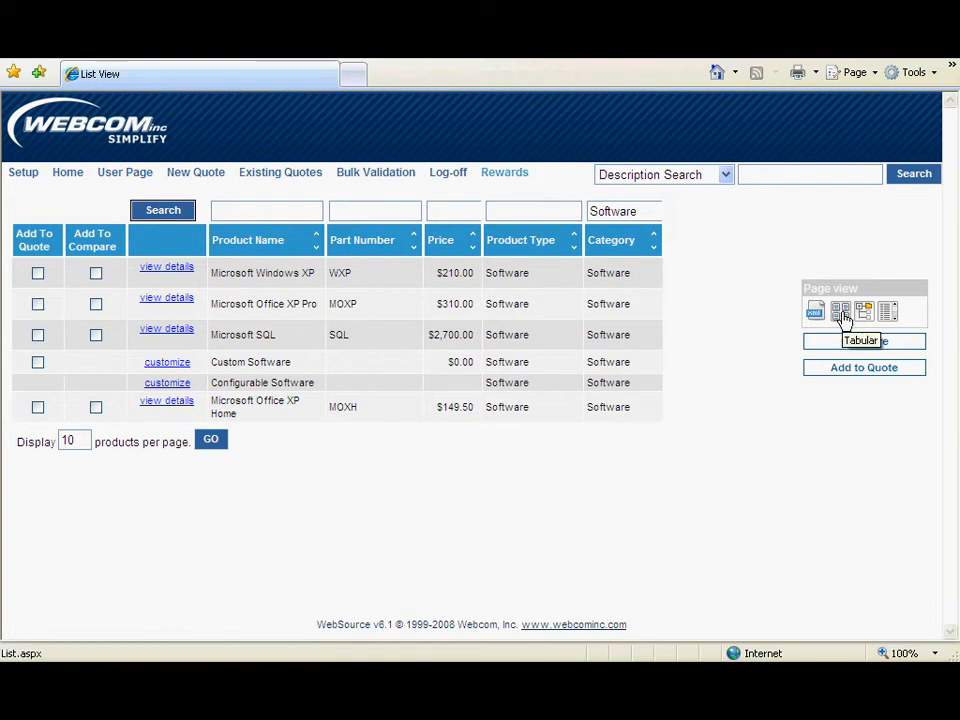
left_click(840, 310)
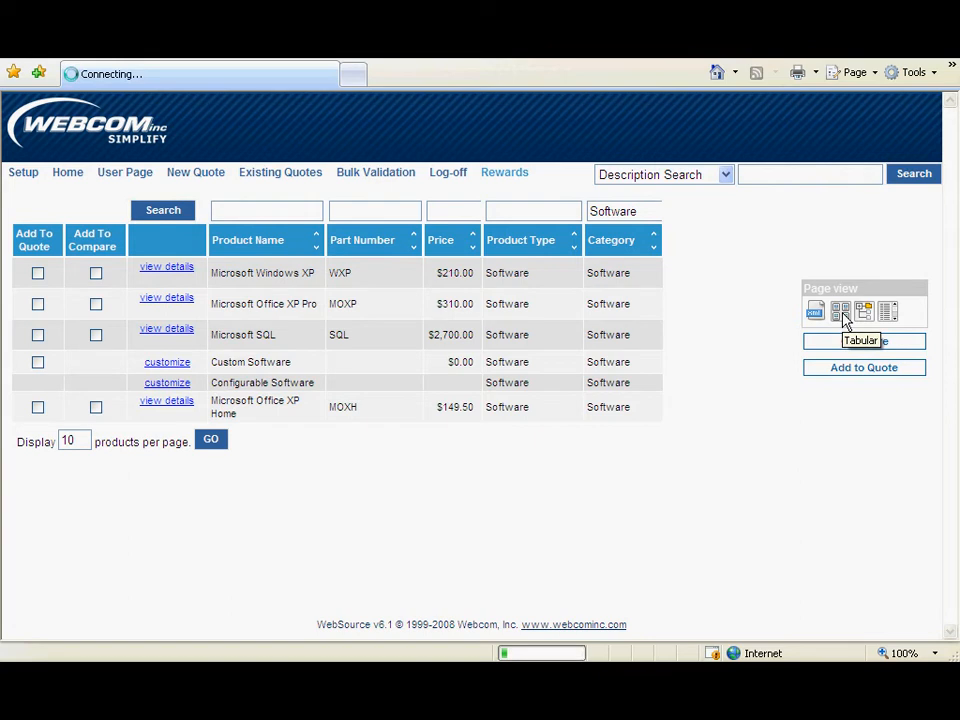
left_click(840, 310)
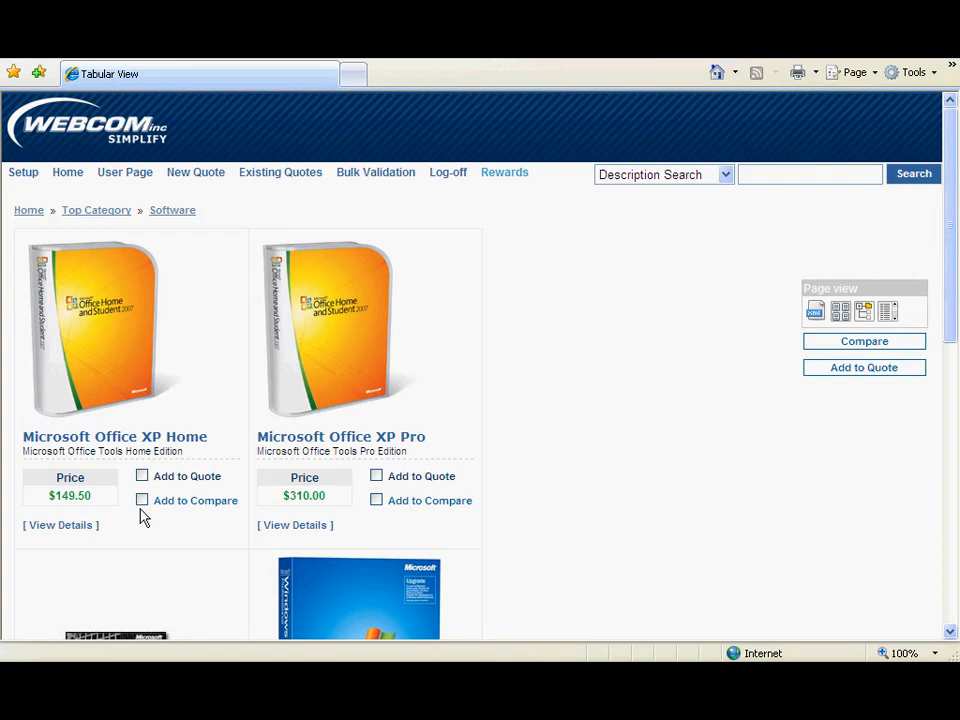
- Mark Office XP Home and Office XP Pro for comparison and view their prices and included applications side by side
left_click(142, 500)
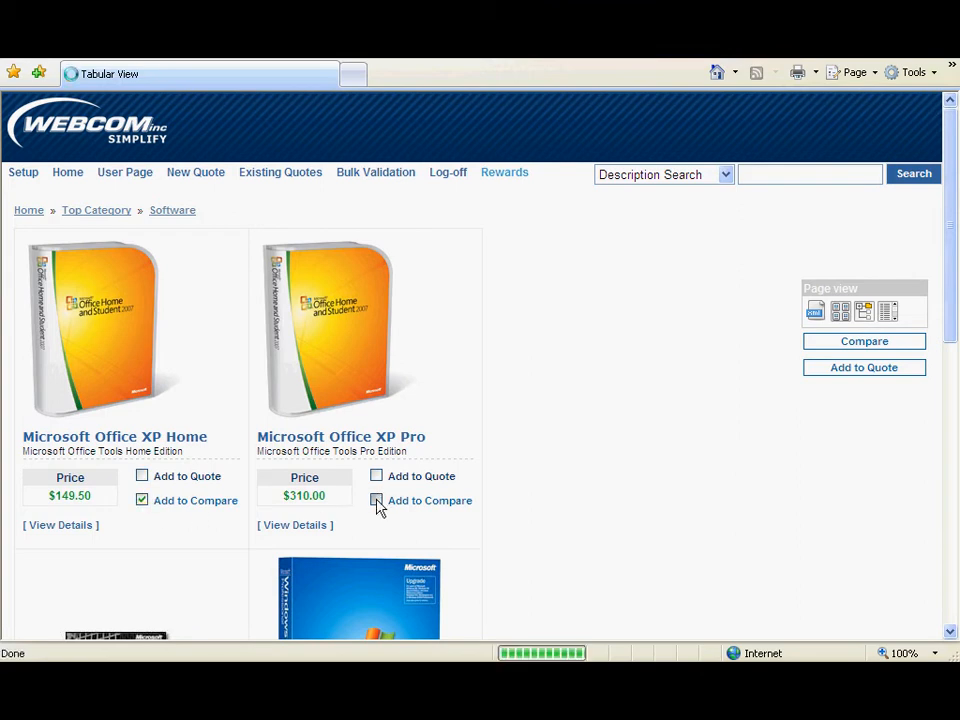
left_click(376, 500)
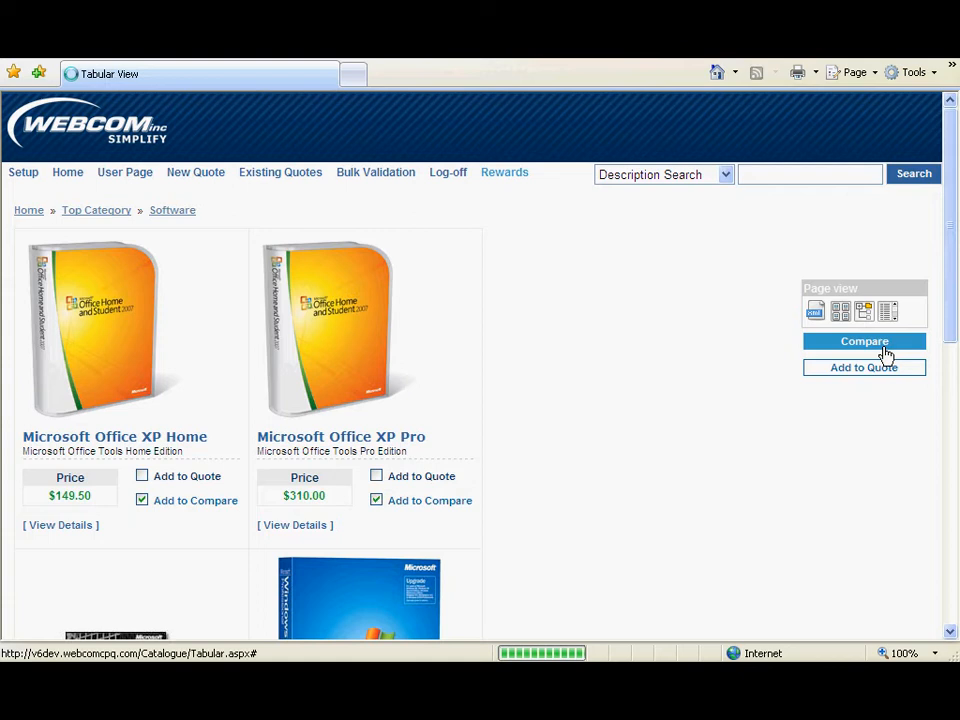
left_click(864, 340)
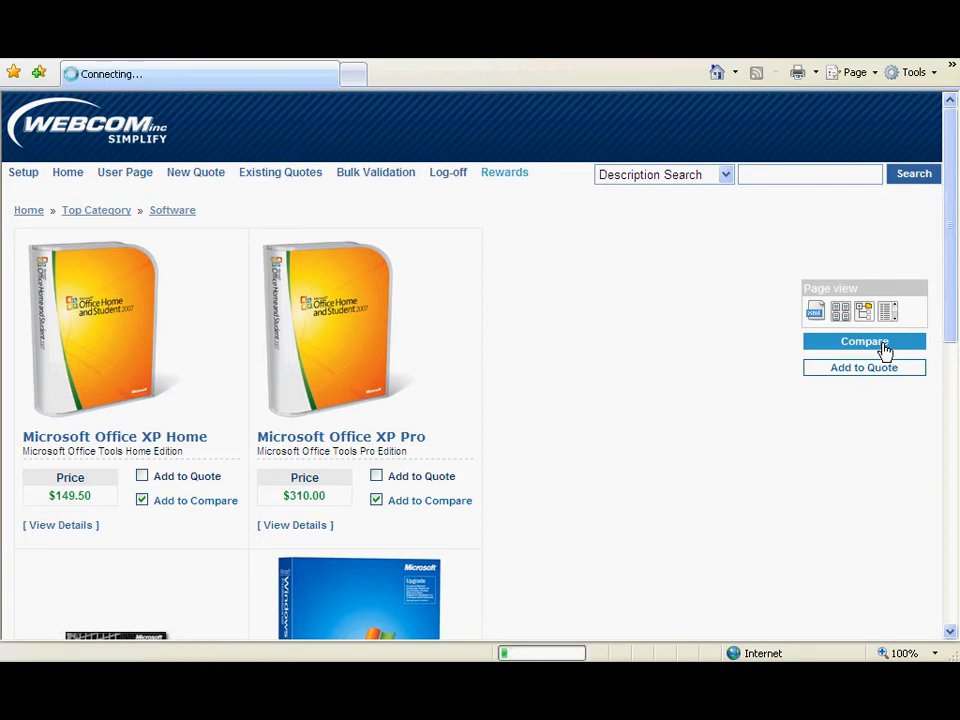
left_click(864, 340)
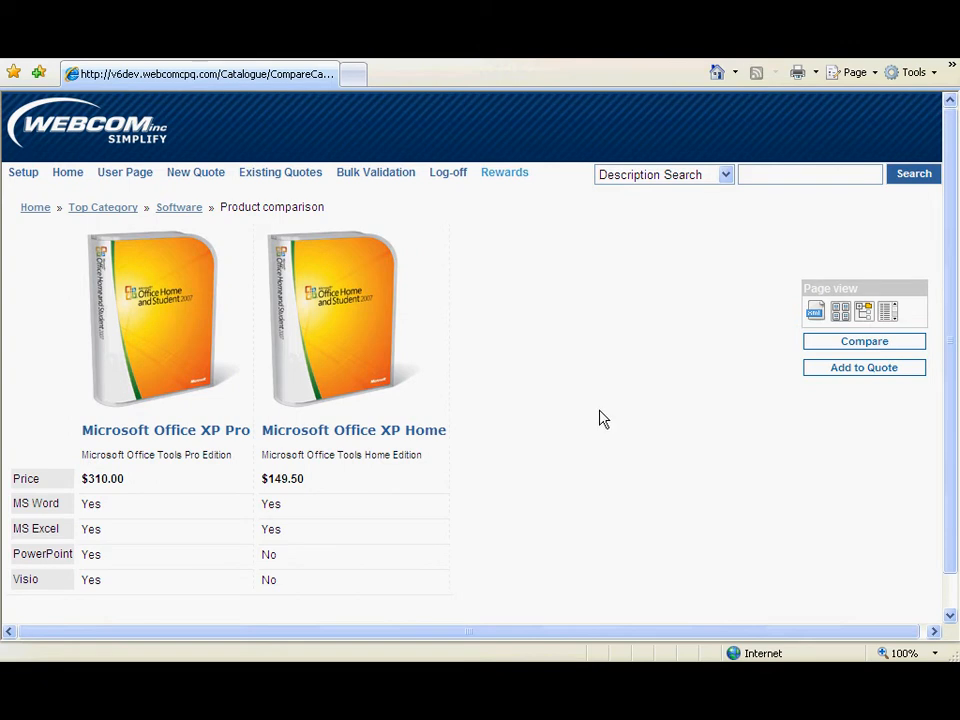
mouse_move(110, 576)
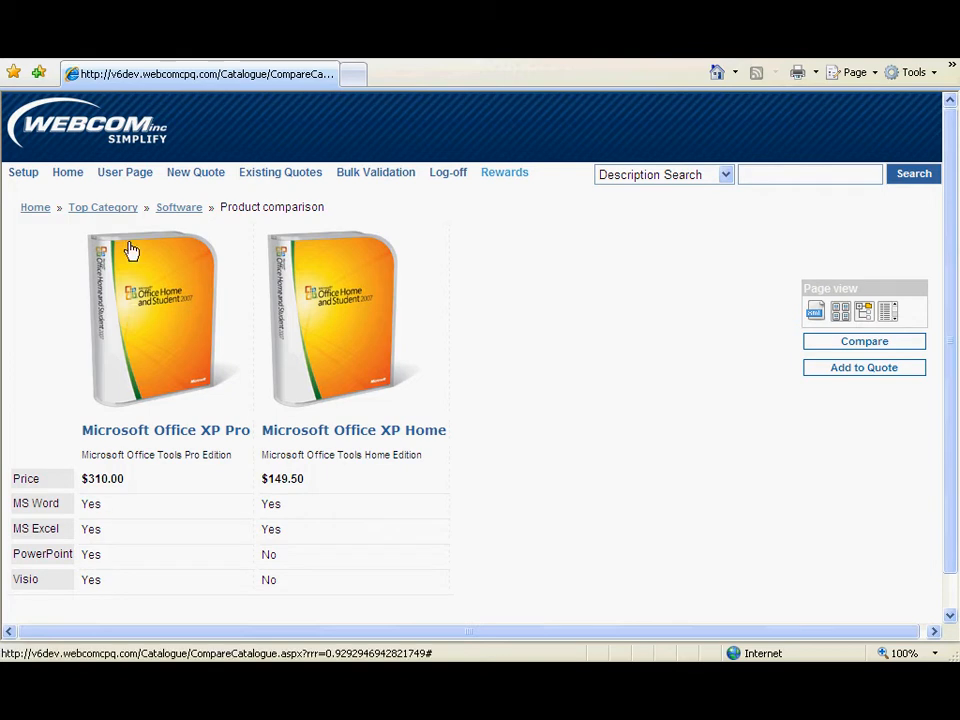
left_click(102, 206)
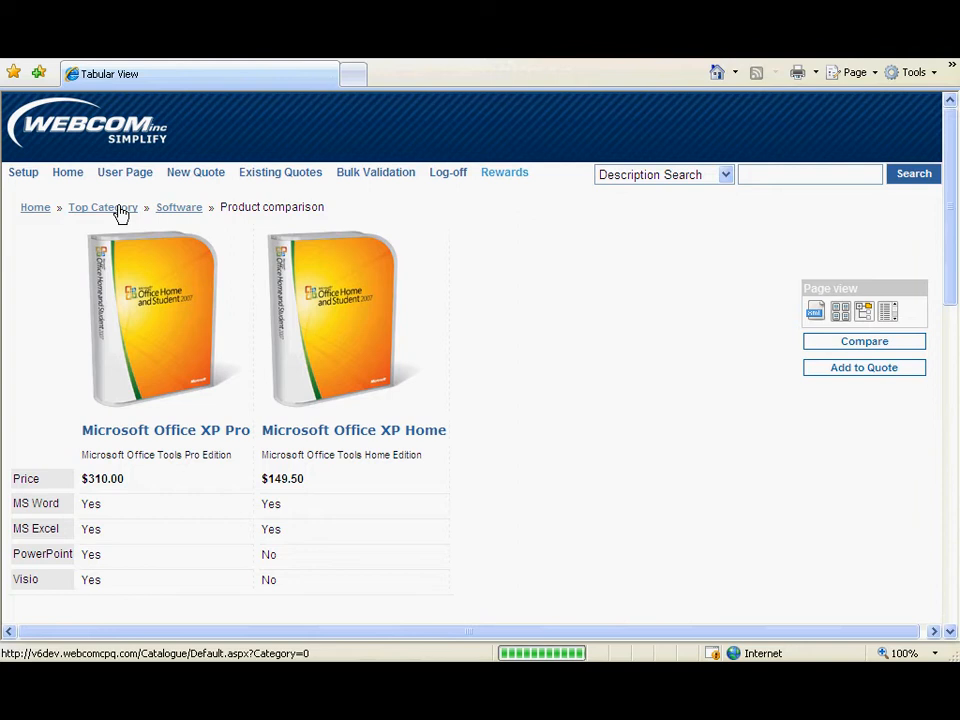
- Return to the Top Category breadcrumb and list the Hardware category products
left_click(102, 206)
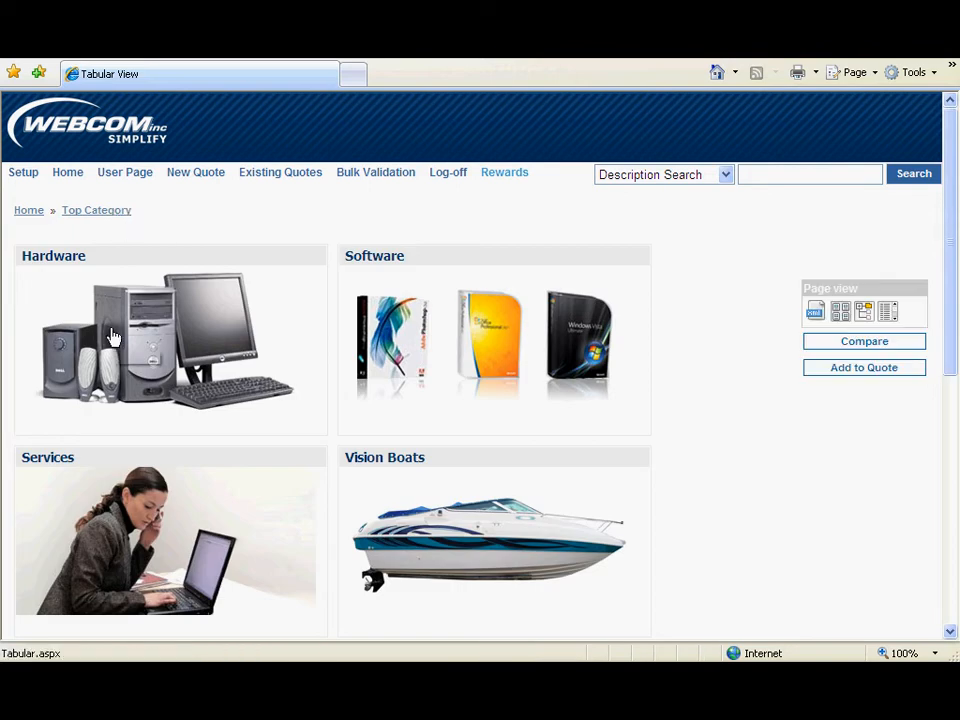
mouse_move(112, 336)
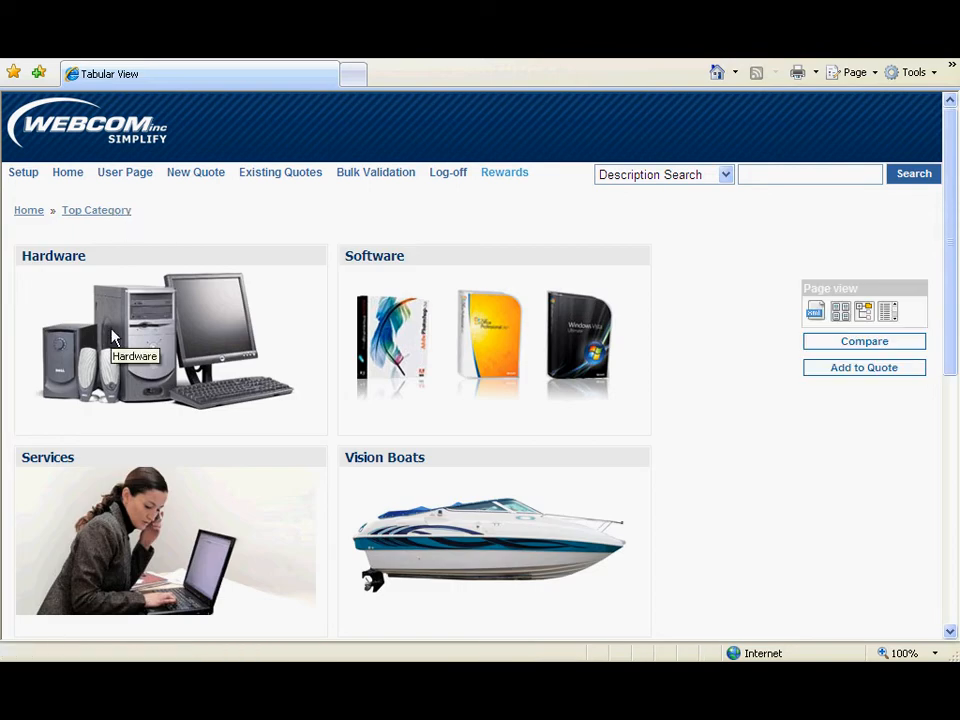
left_click(116, 336)
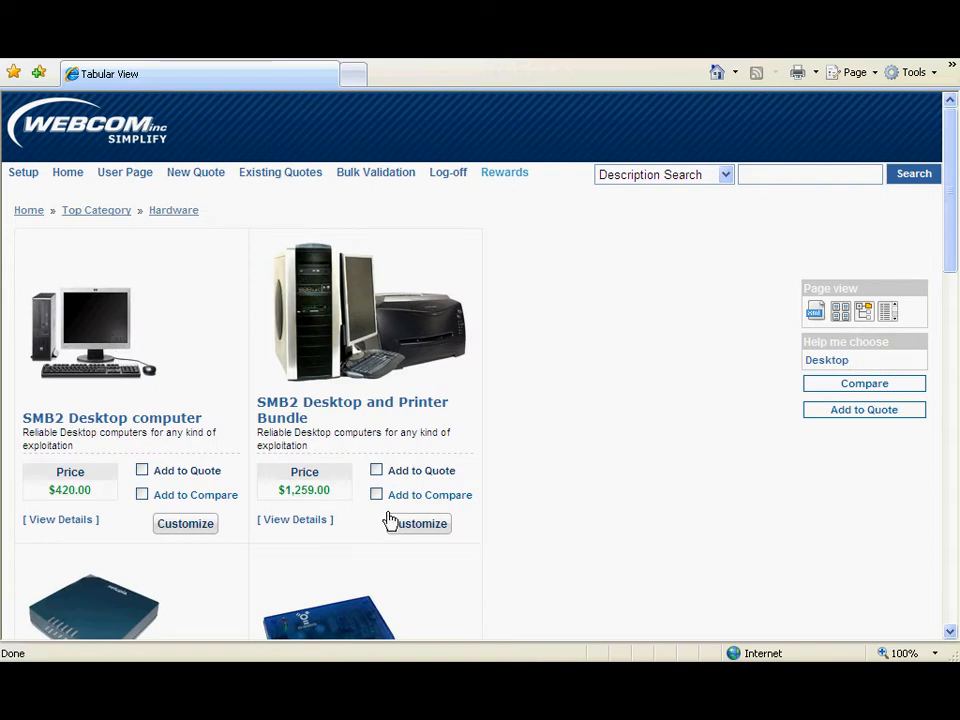
mouse_move(416, 524)
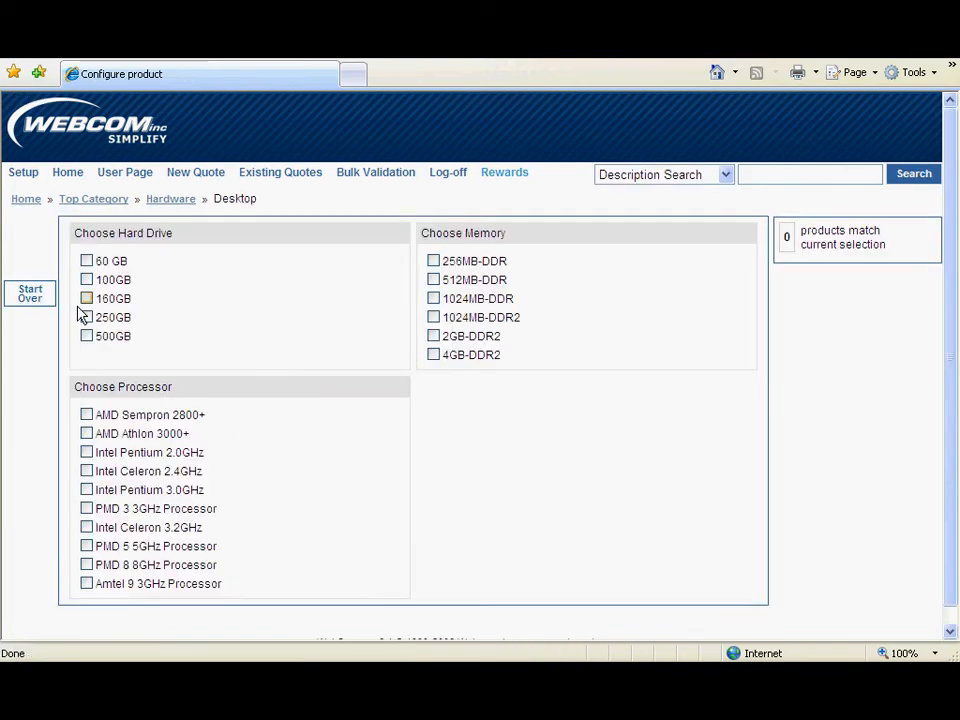
- Filter desktops by 160GB hard drive and 2GB-DDR2 memory, returning the single SMB3 Desktop match
left_click(86, 298)
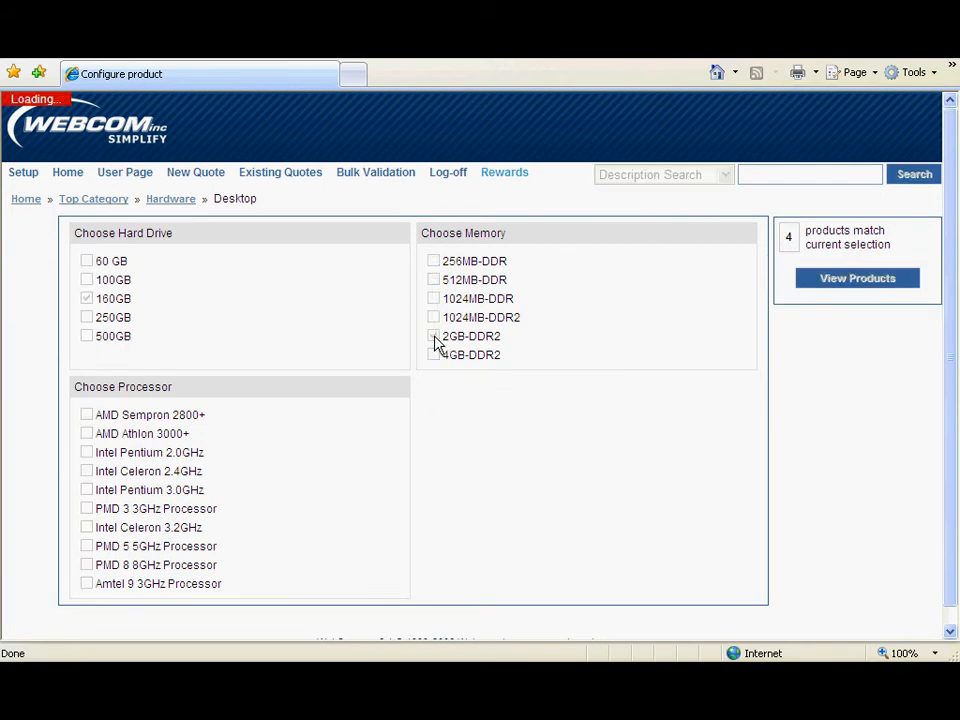
left_click(432, 336)
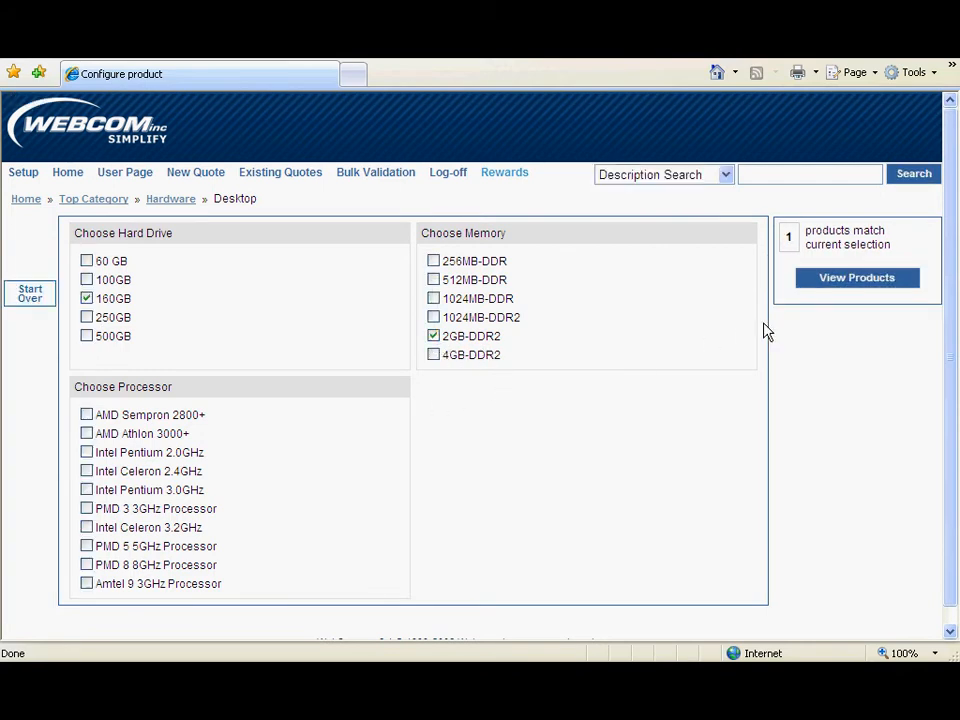
mouse_move(844, 284)
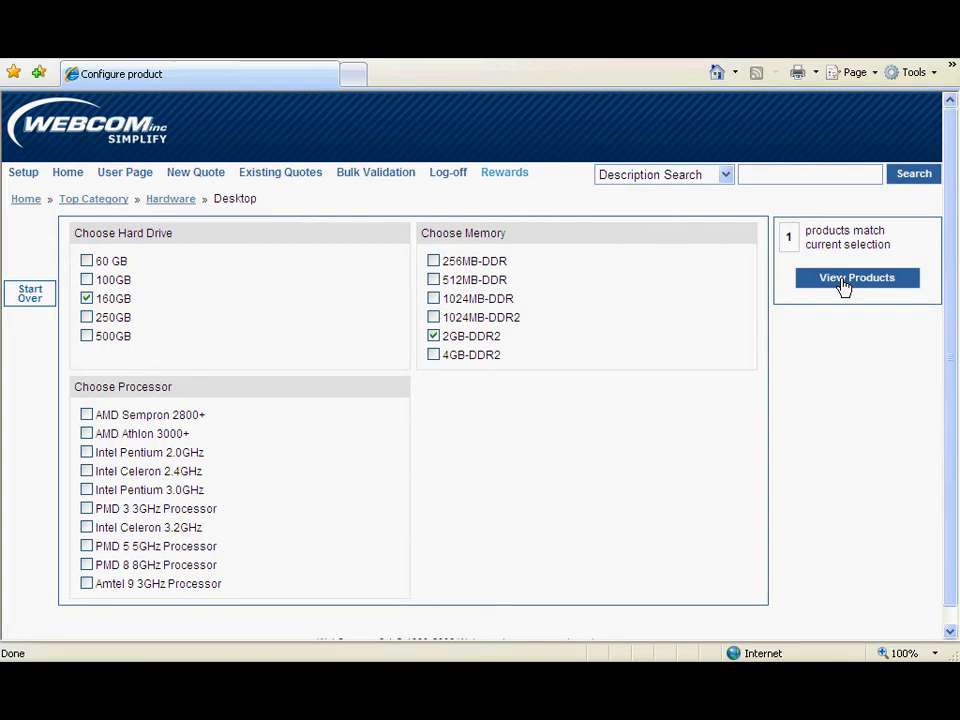
left_click(856, 278)
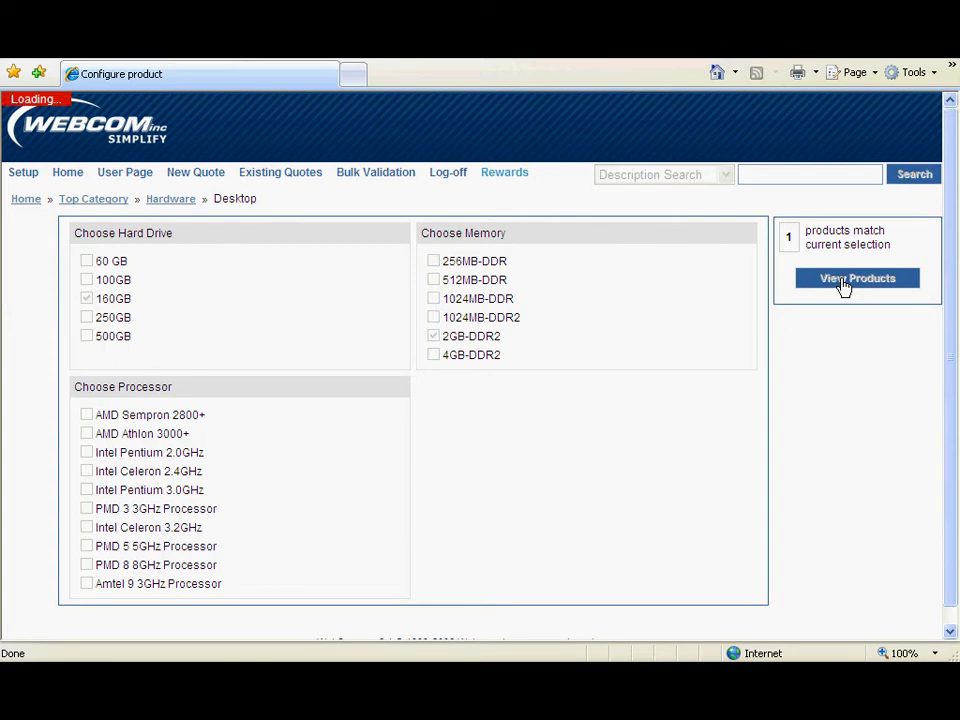
left_click(856, 278)
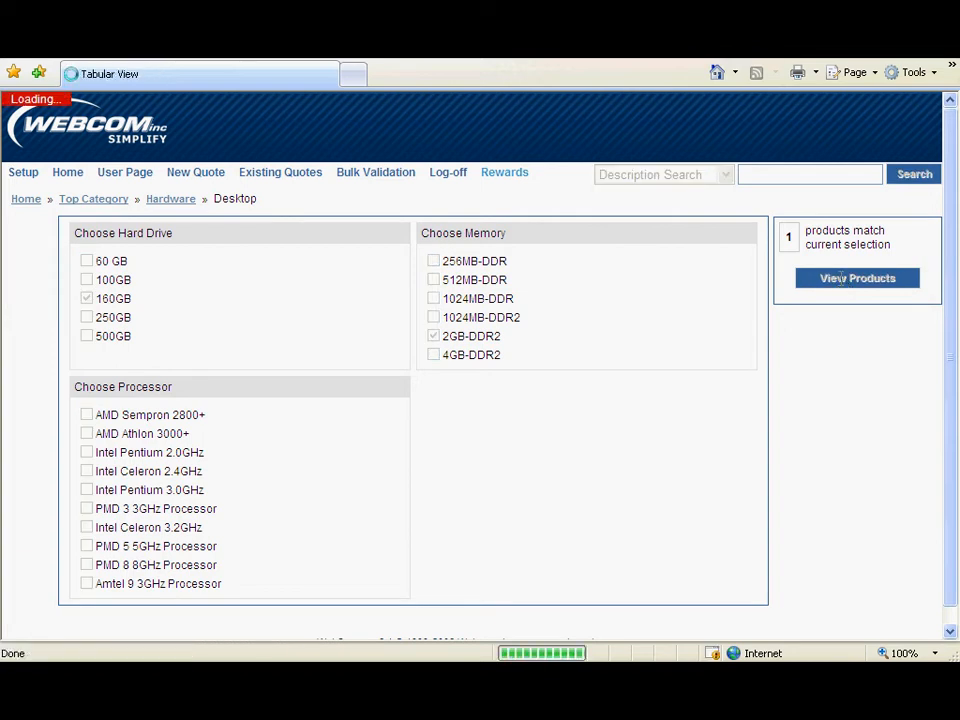
left_click(856, 278)
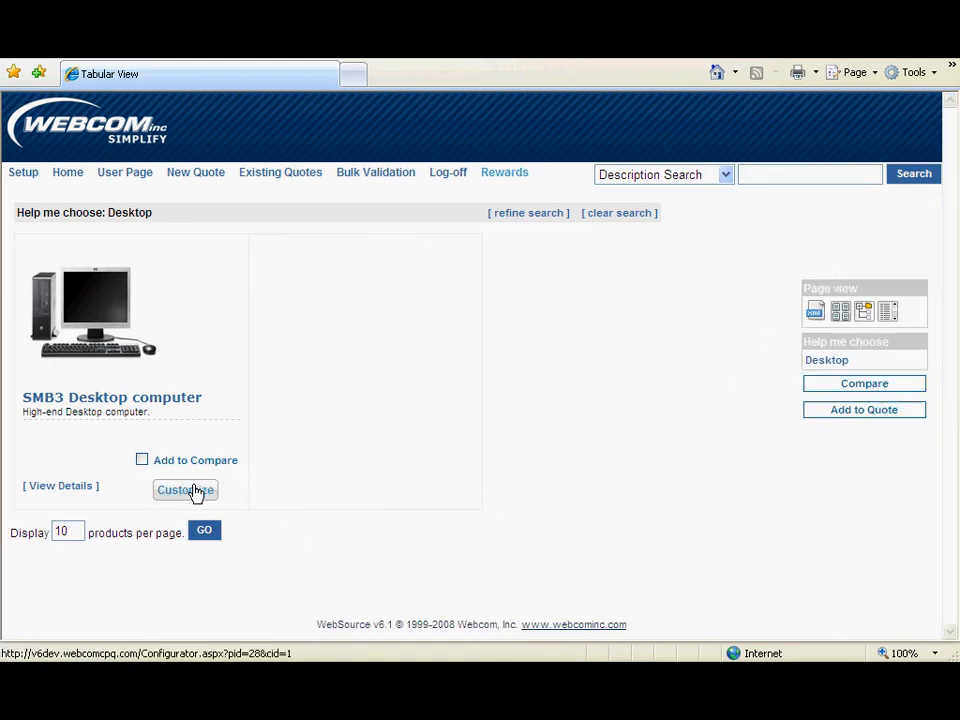
- Customize the SMB3 Desktop computer, showing its 2GB-DDR2, 160GB configuration at $605
left_click(184, 490)
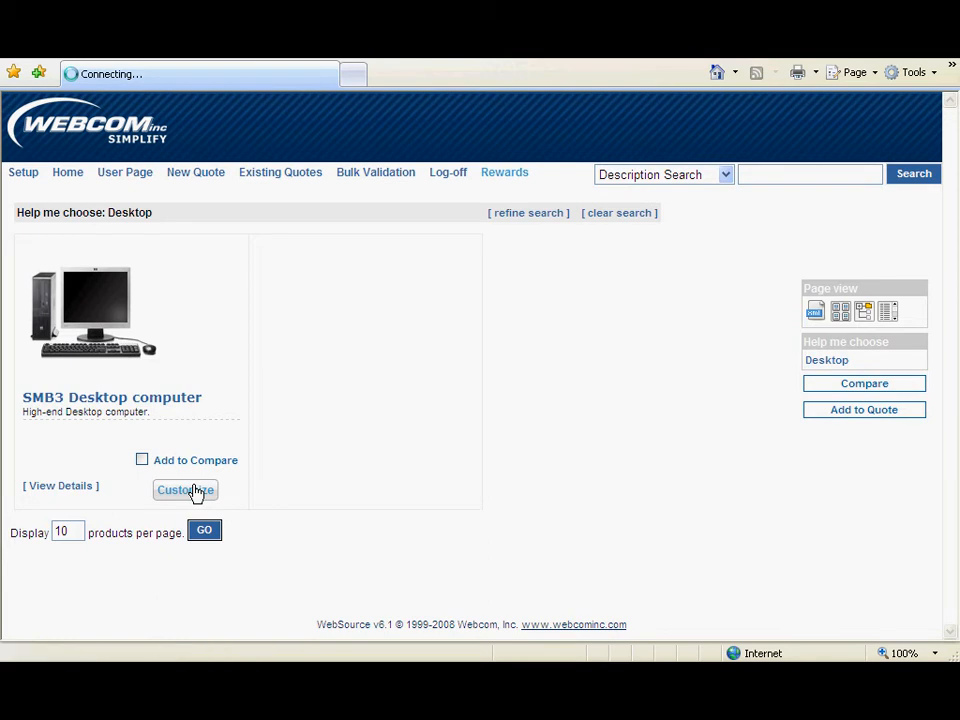
left_click(184, 490)
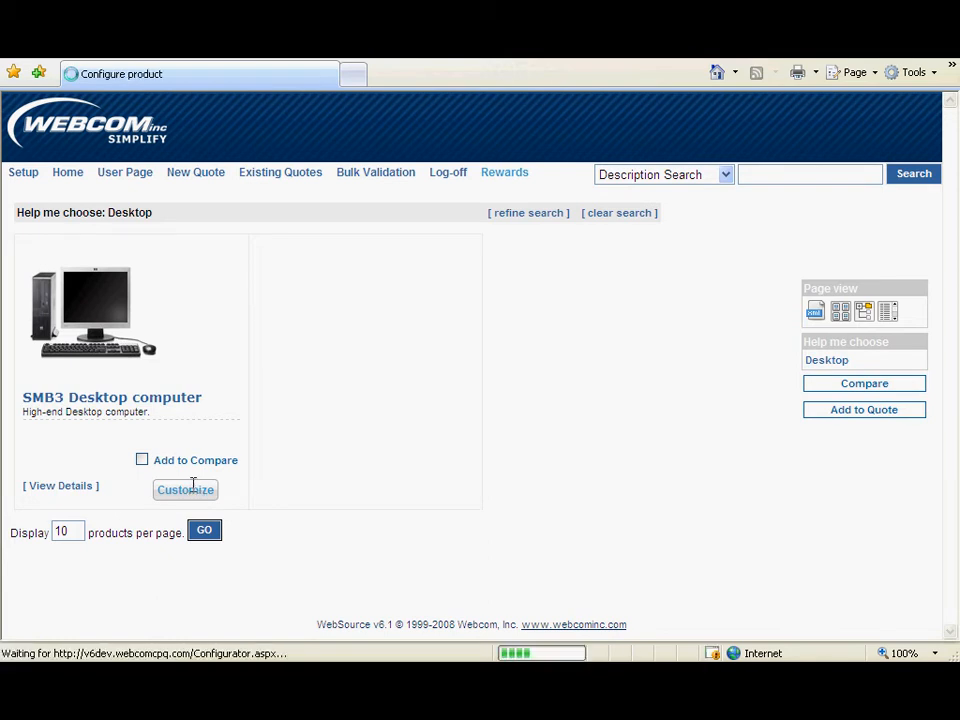
left_click(184, 488)
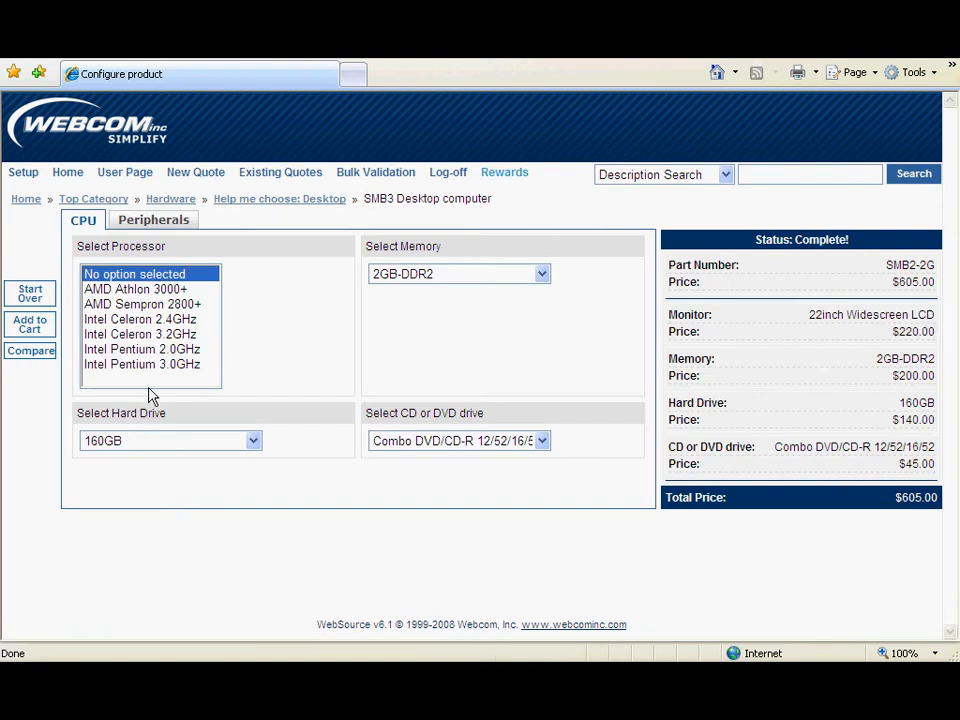
- Choose the Intel Pentium 2.0GHz processor and DVD-R 12/4 drive ($715) and add the desktop to quote 00020018
left_click(140, 348)
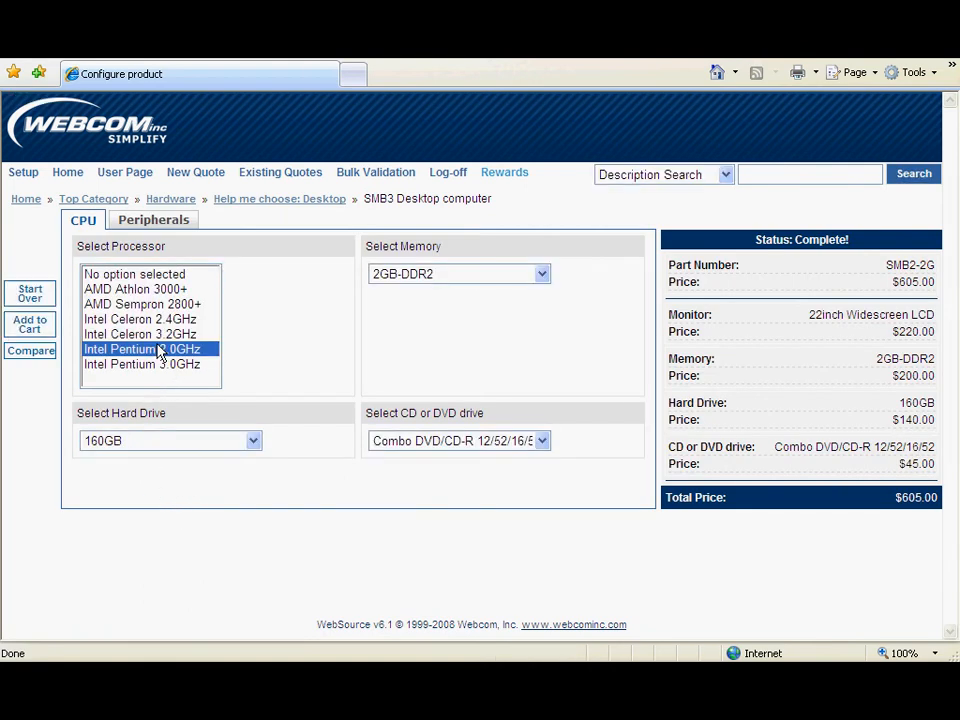
left_click(140, 348)
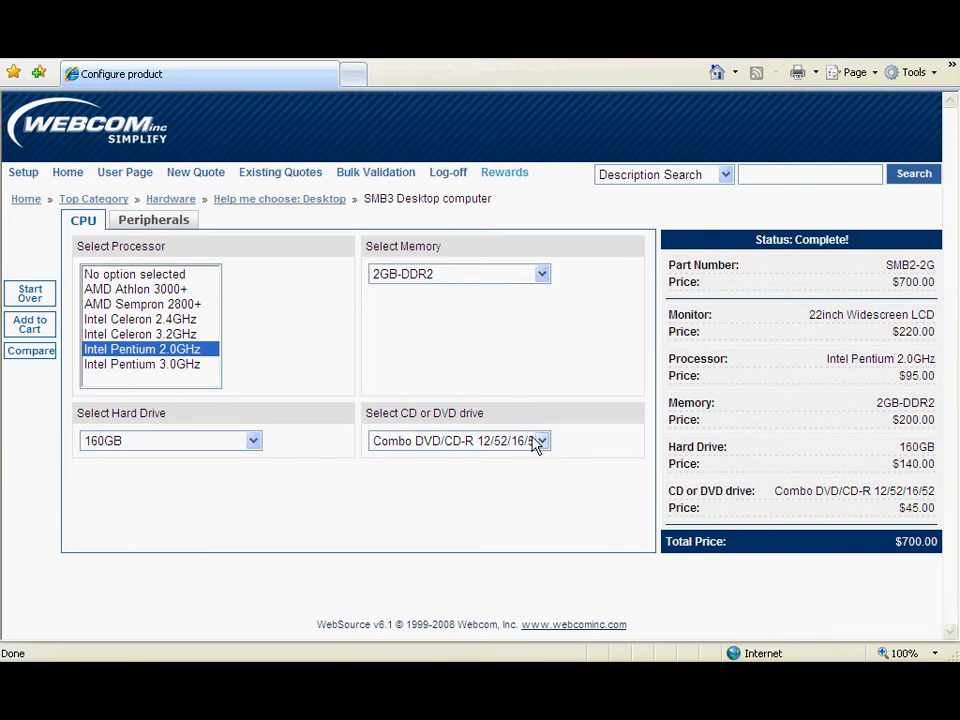
left_click(540, 442)
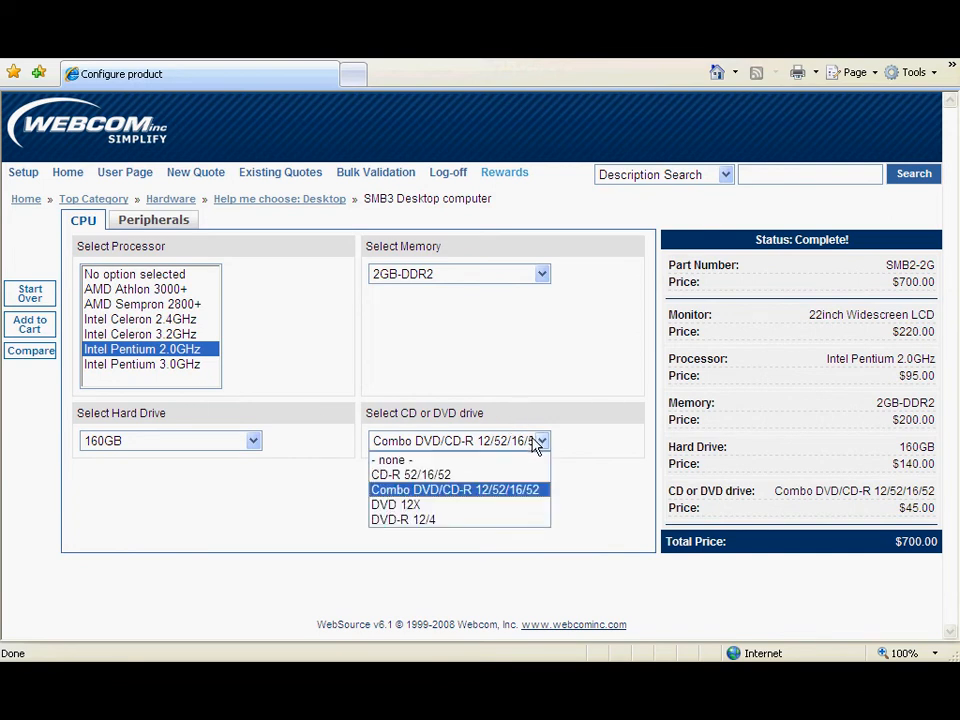
left_click(396, 520)
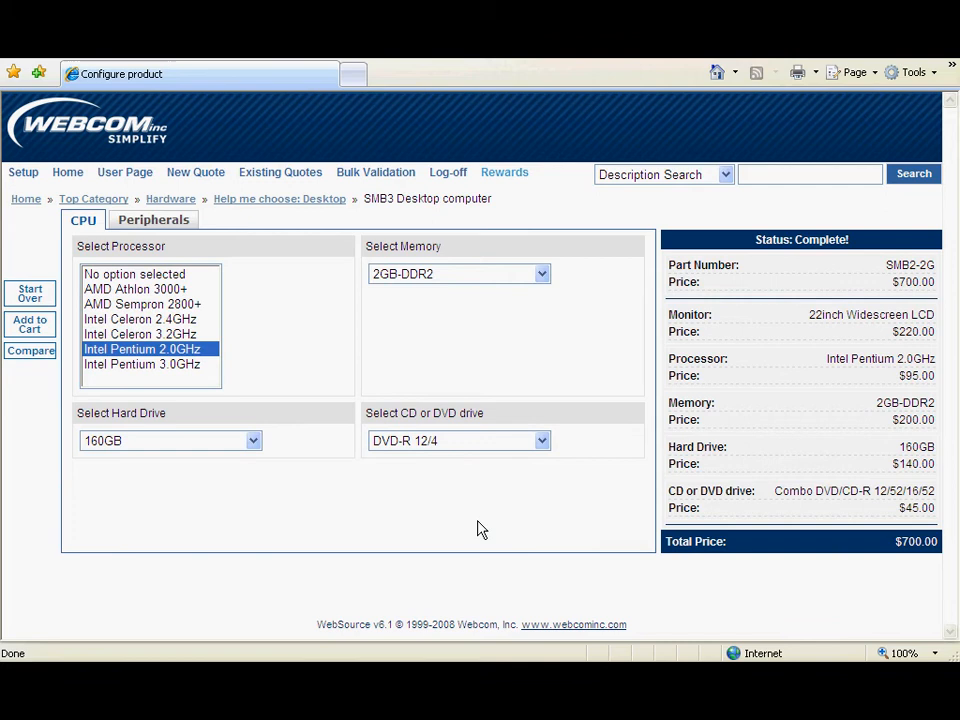
left_click(458, 440)
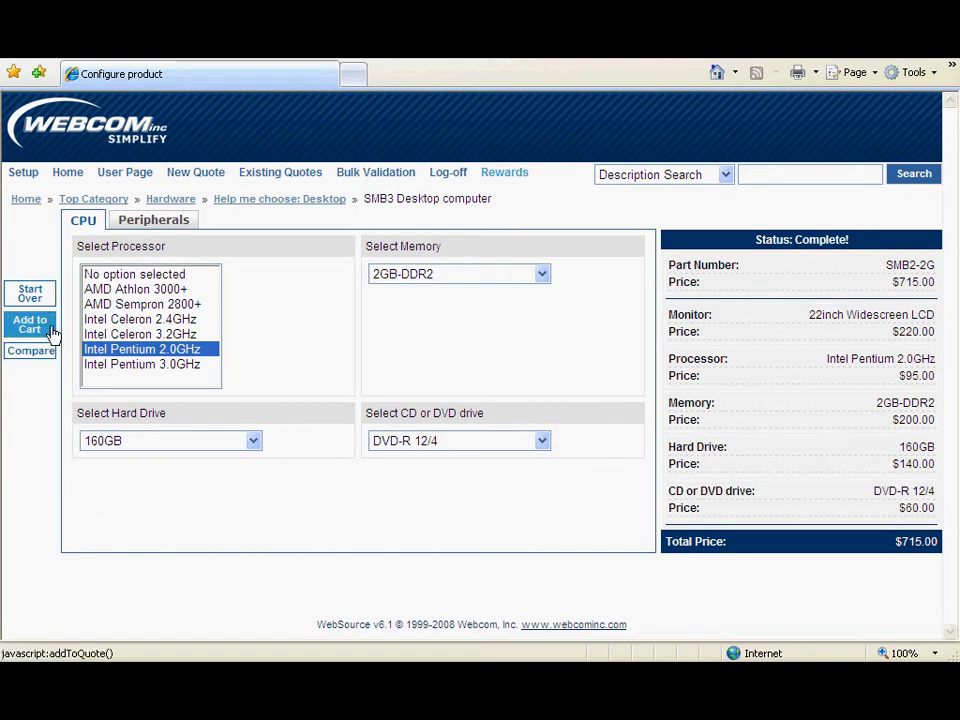
left_click(28, 324)
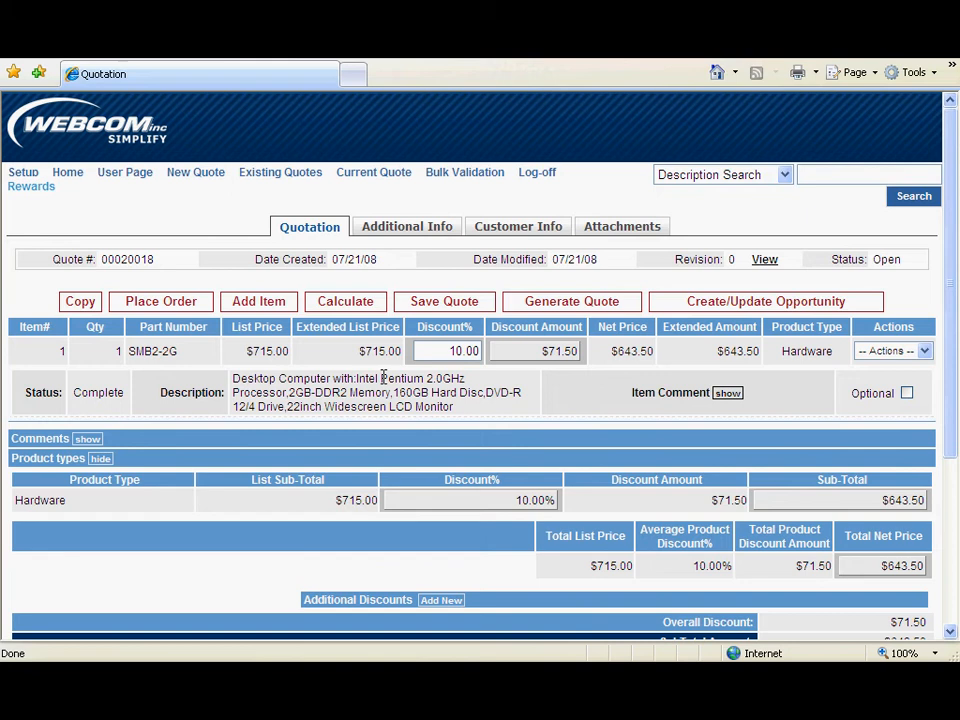
- Set the desktop line's Discount% to 25, netting $536.25 and triggering the over-20% approval rule
left_click(446, 350)
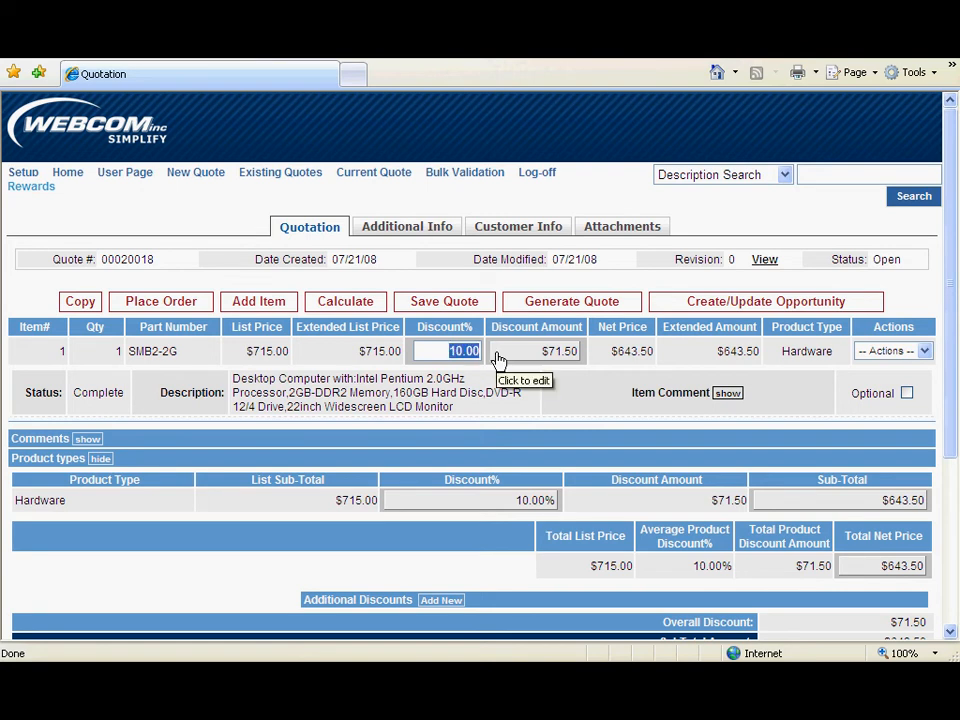
type("25")
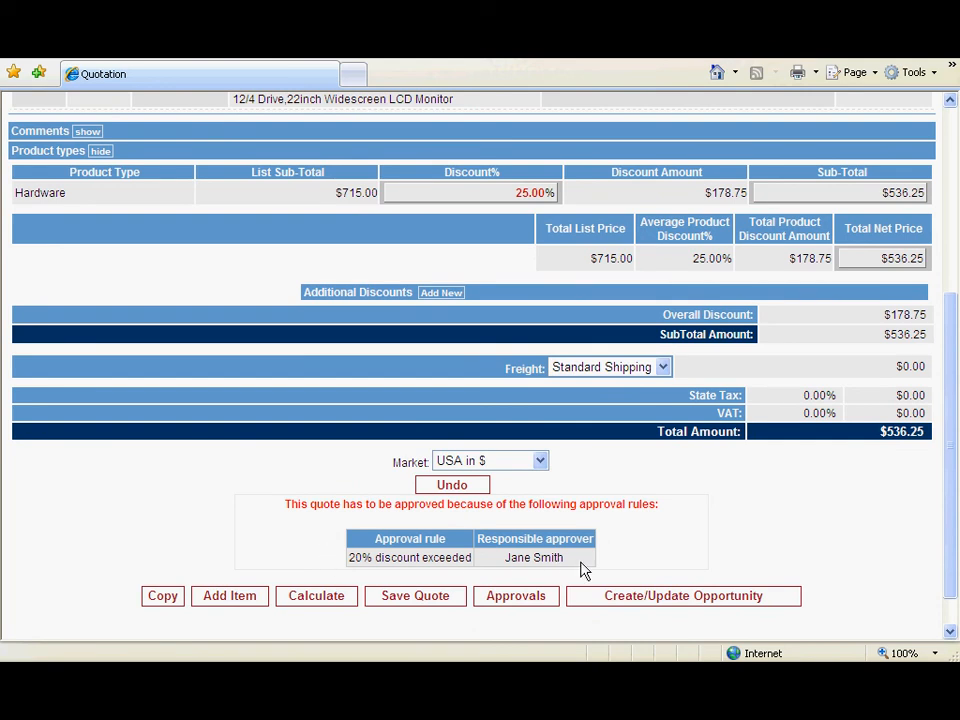
- Set the desktop's Sub-Total to $650 (9.09% discount) and duplicate the line for a $1,300 total
scroll("up", 3)
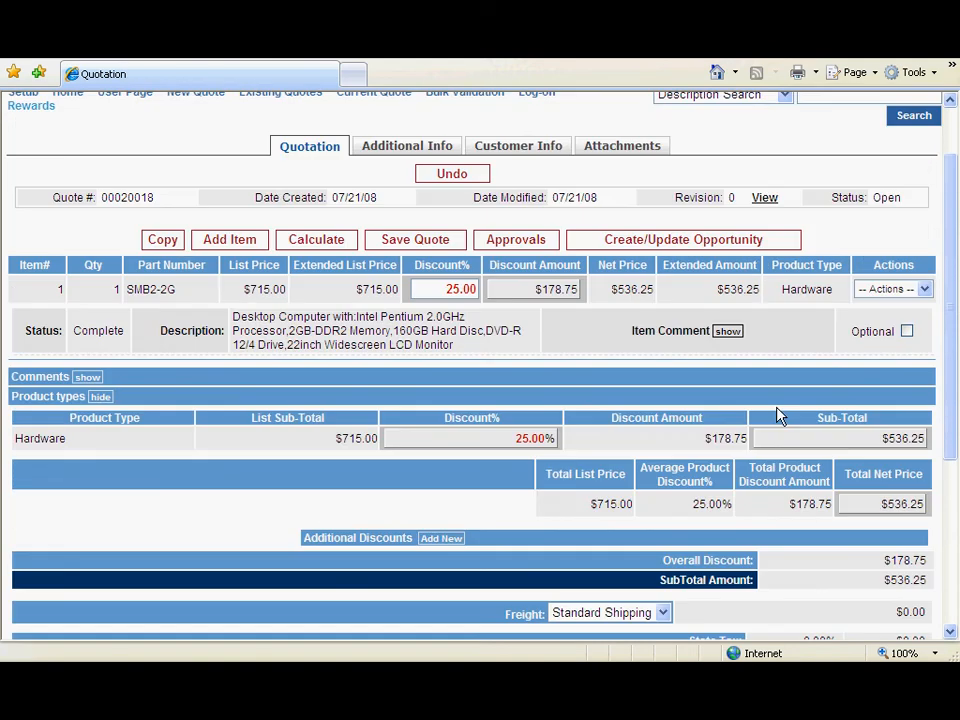
mouse_move(880, 452)
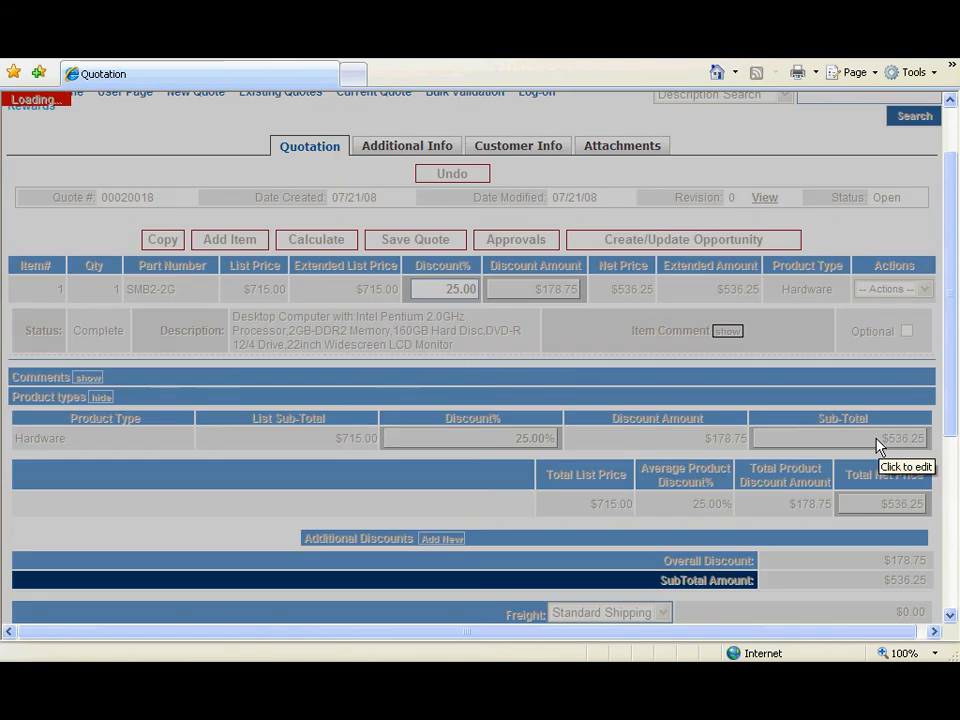
left_click(860, 436)
type("650")
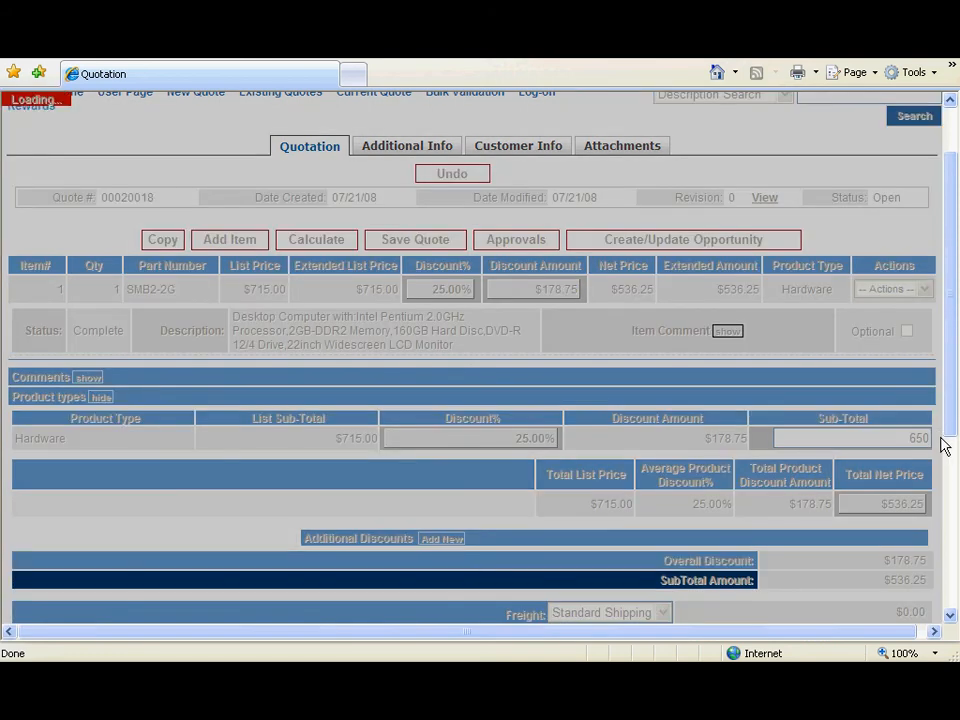
left_click(316, 240)
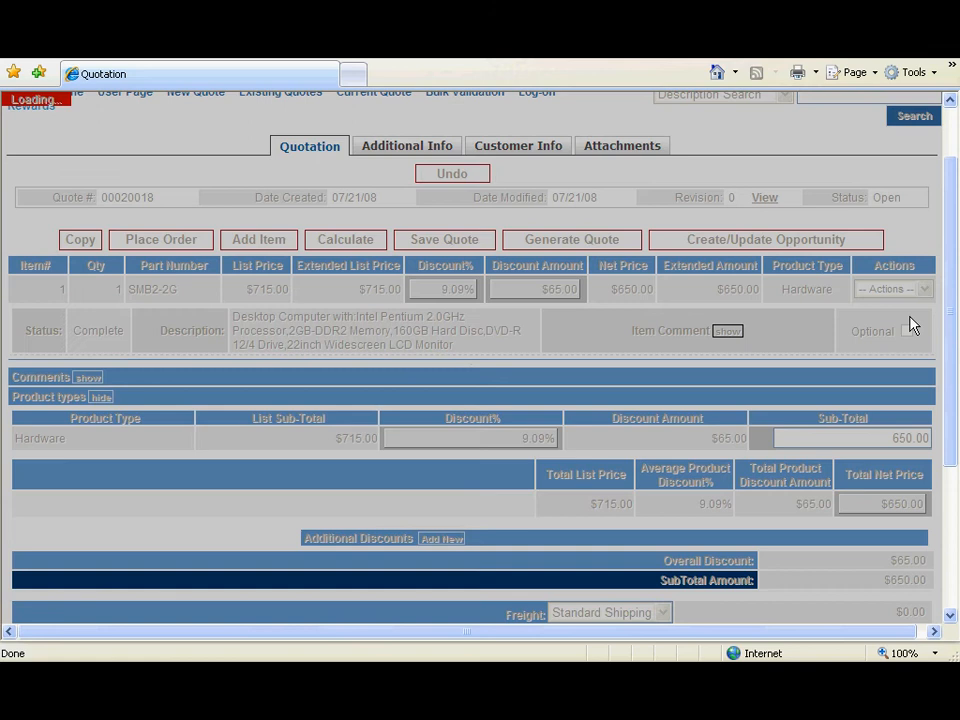
left_click(258, 240)
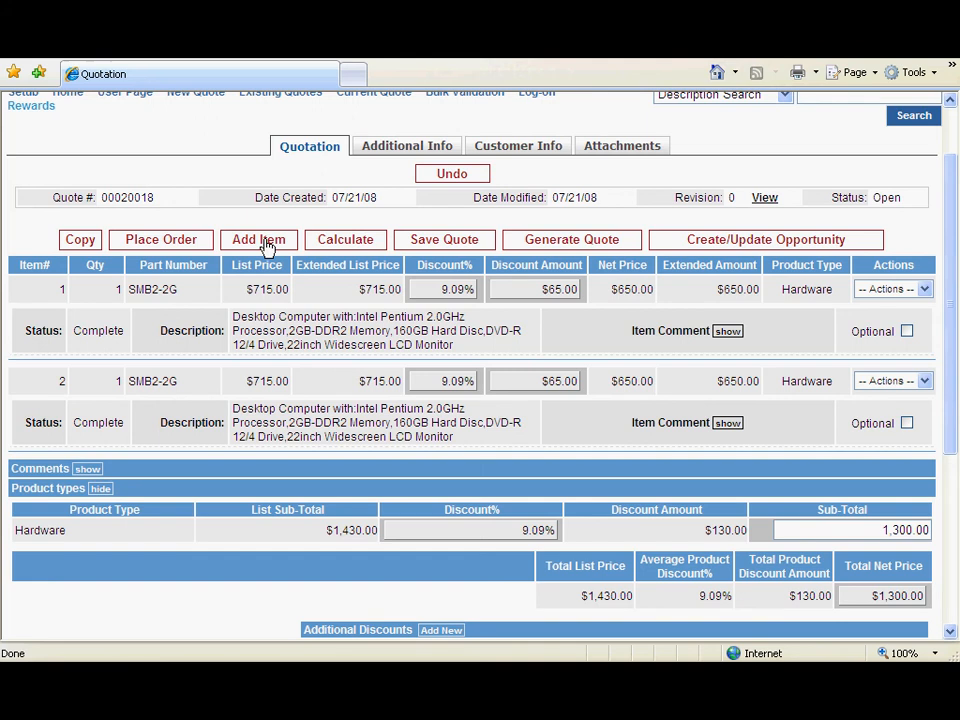
- Add the RDI router as a third line item on quote 00020018
left_click(258, 240)
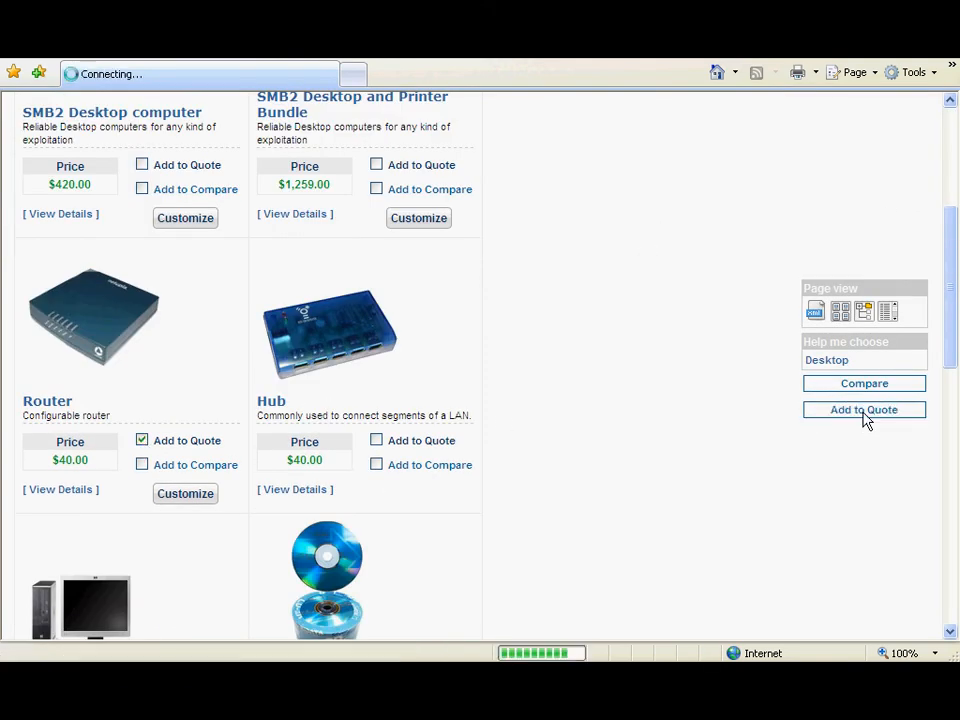
left_click(864, 410)
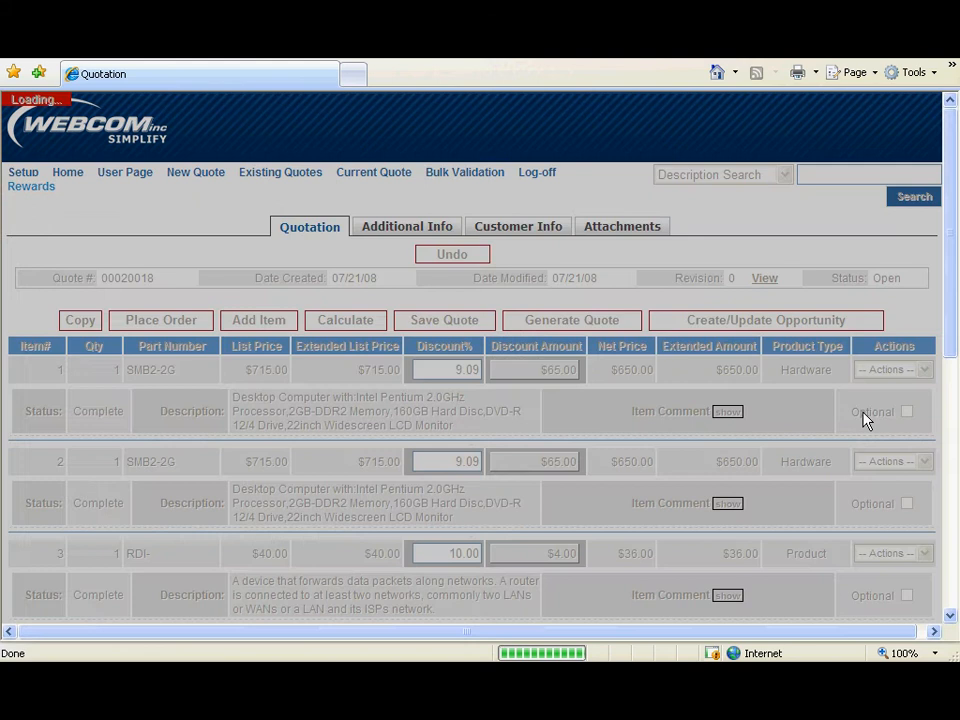
scroll("down", 3)
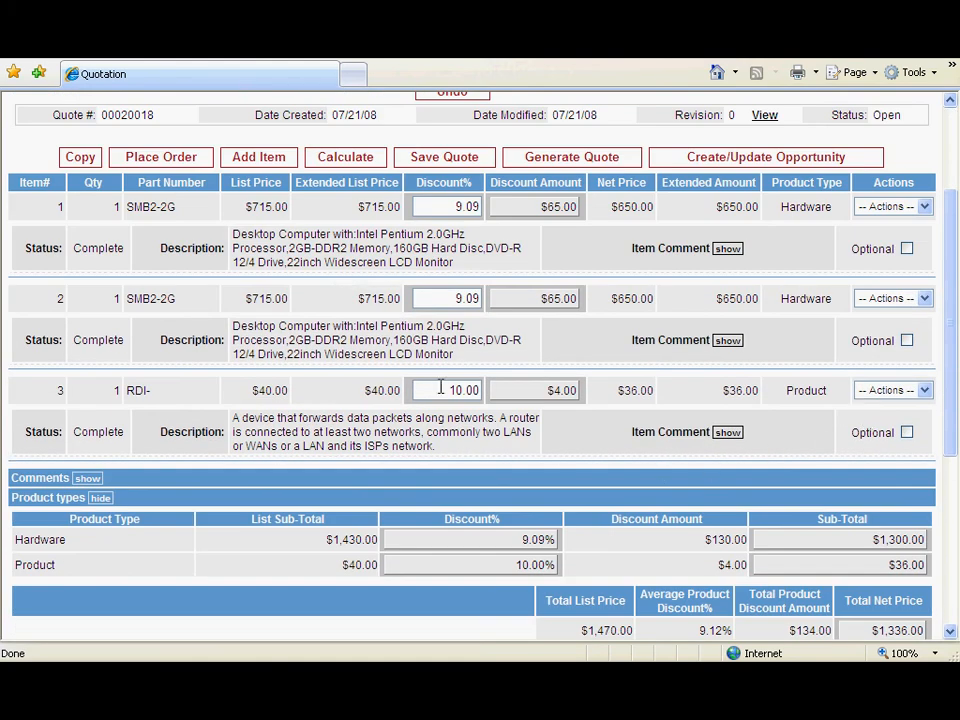
- Discount the router line 20% to $32 net, bringing the quote total to $1,332.00
type("20")
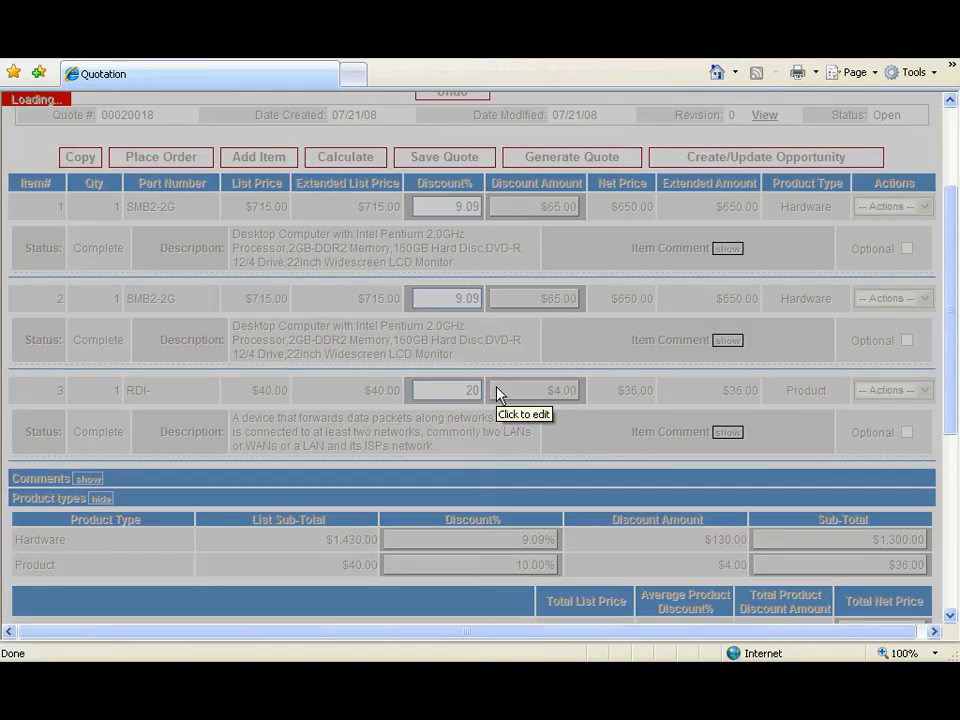
left_click(344, 156)
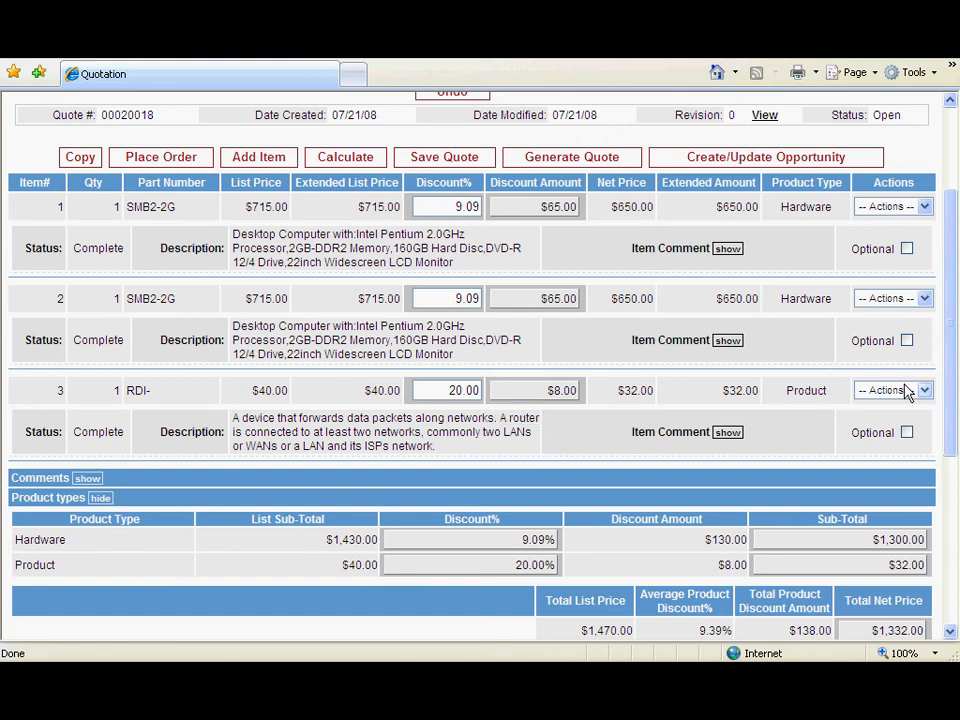
scroll("down", 3)
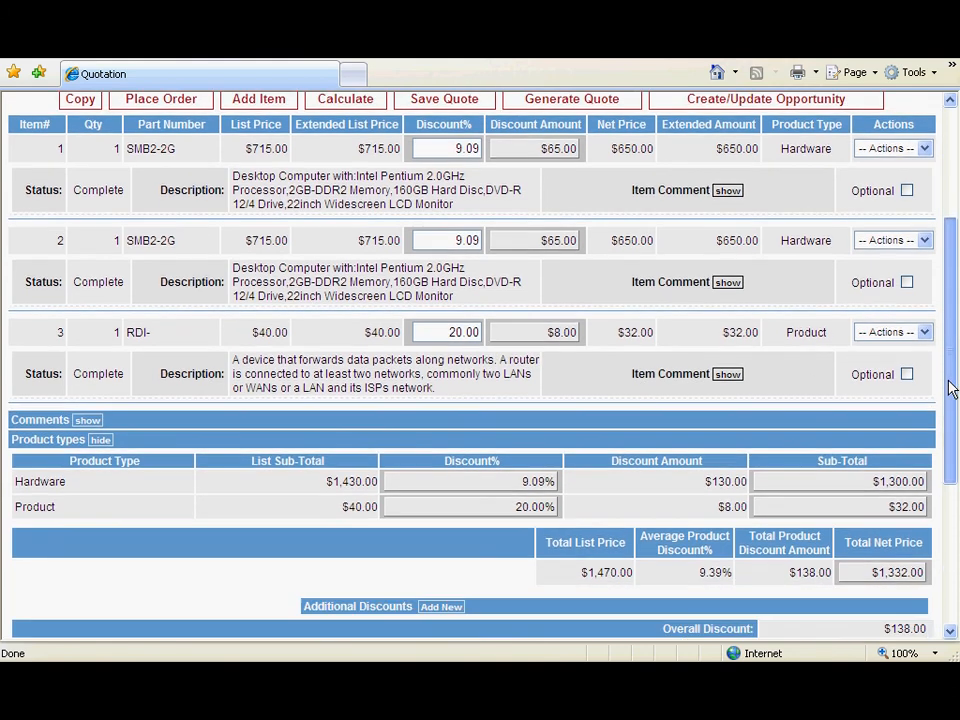
scroll("down", 3)
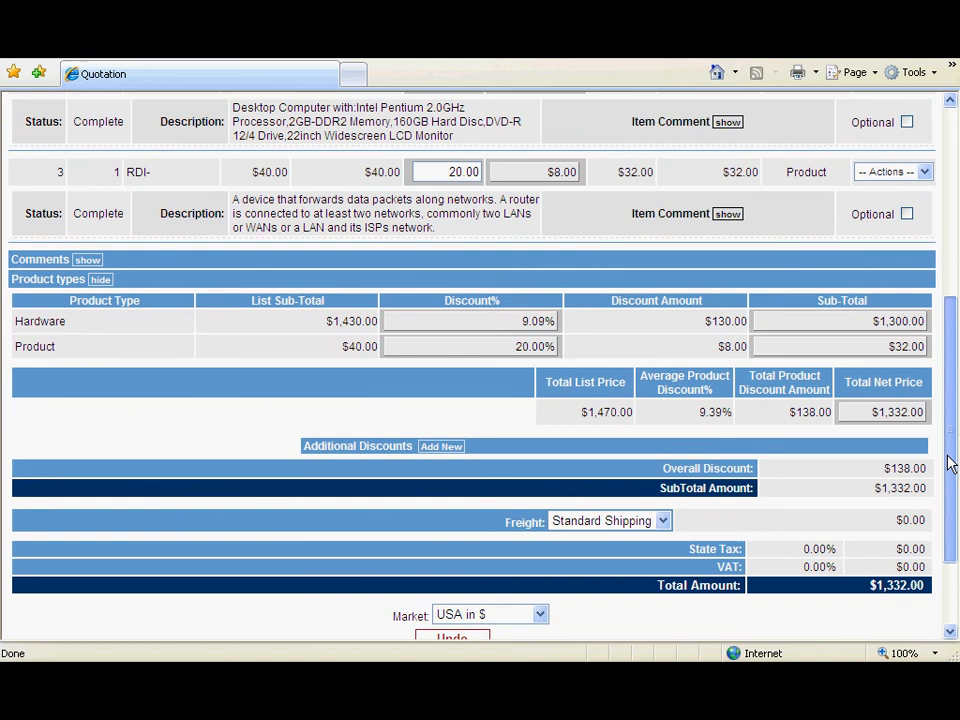
scroll("down", 3)
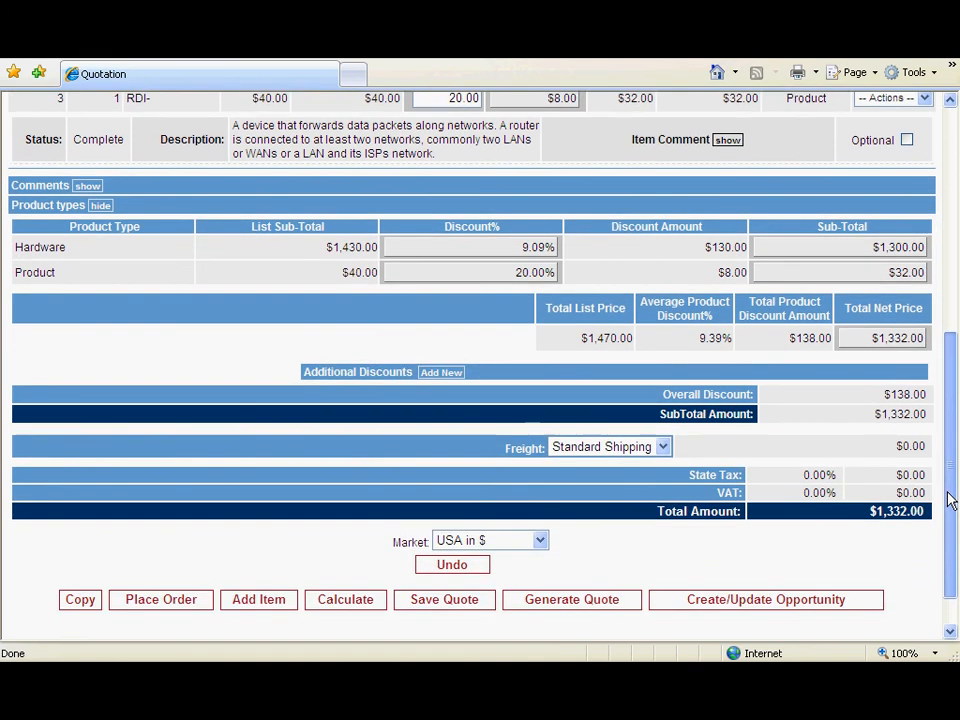
scroll("down", 3)
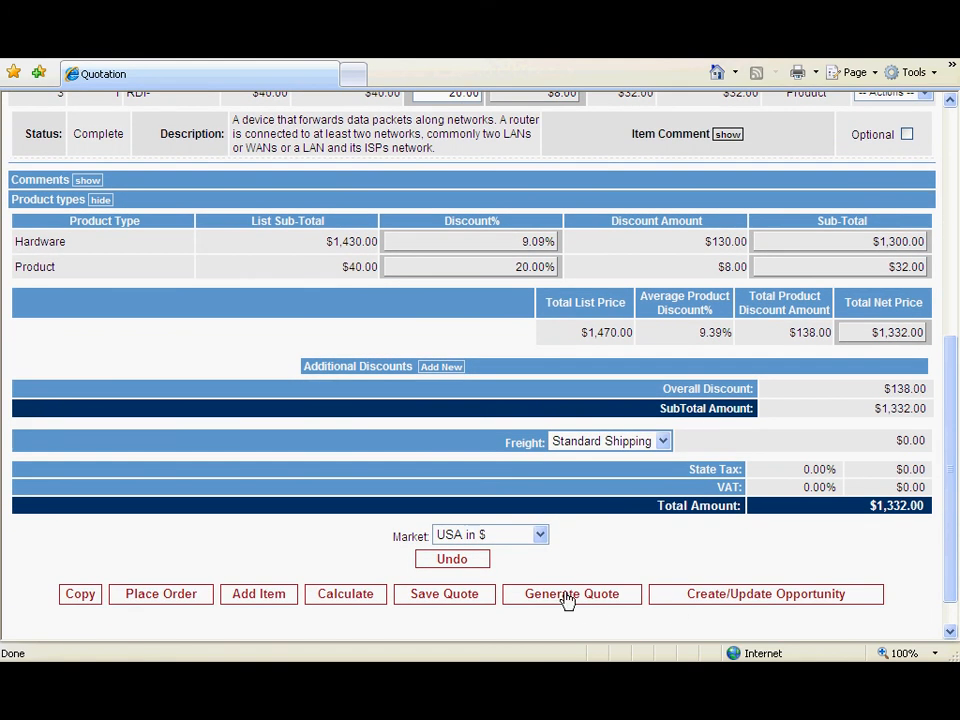
left_click(572, 594)
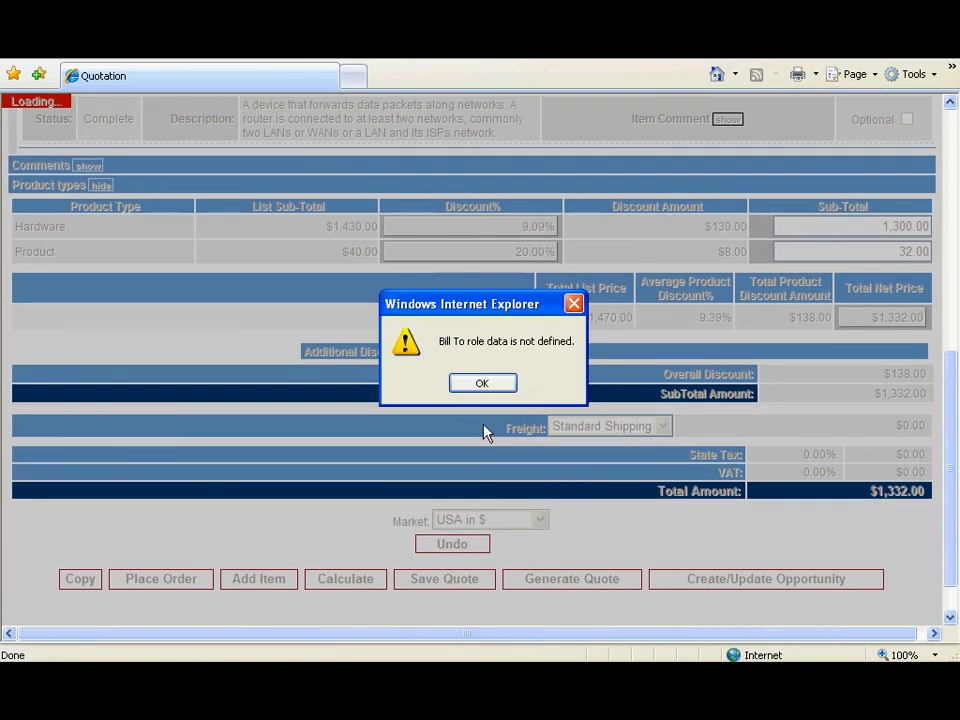
left_click(482, 384)
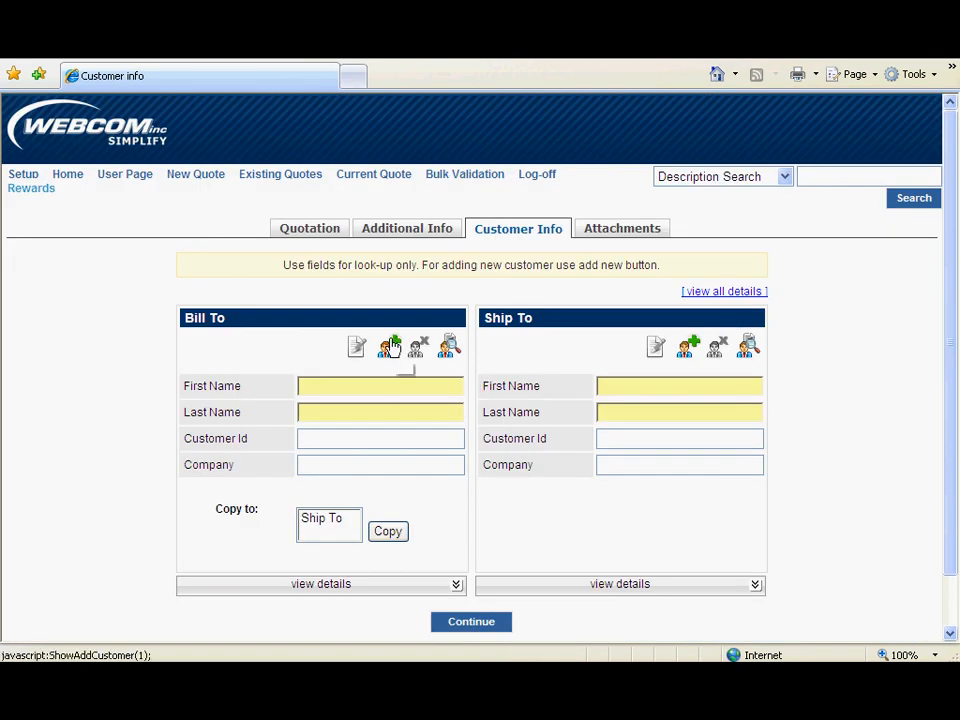
left_click(380, 386)
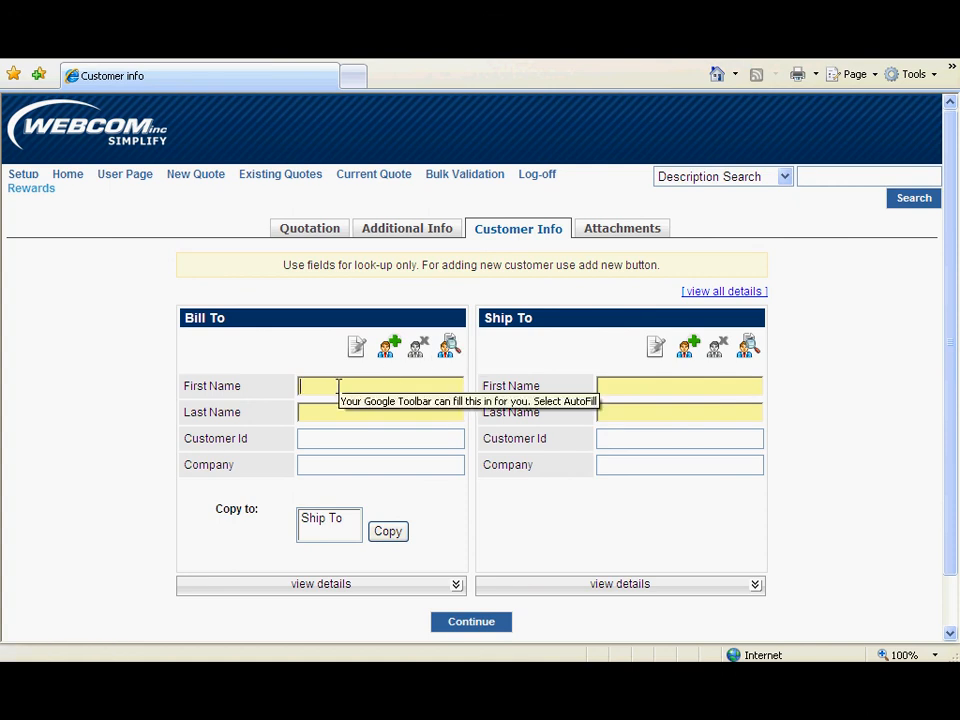
type("bill")
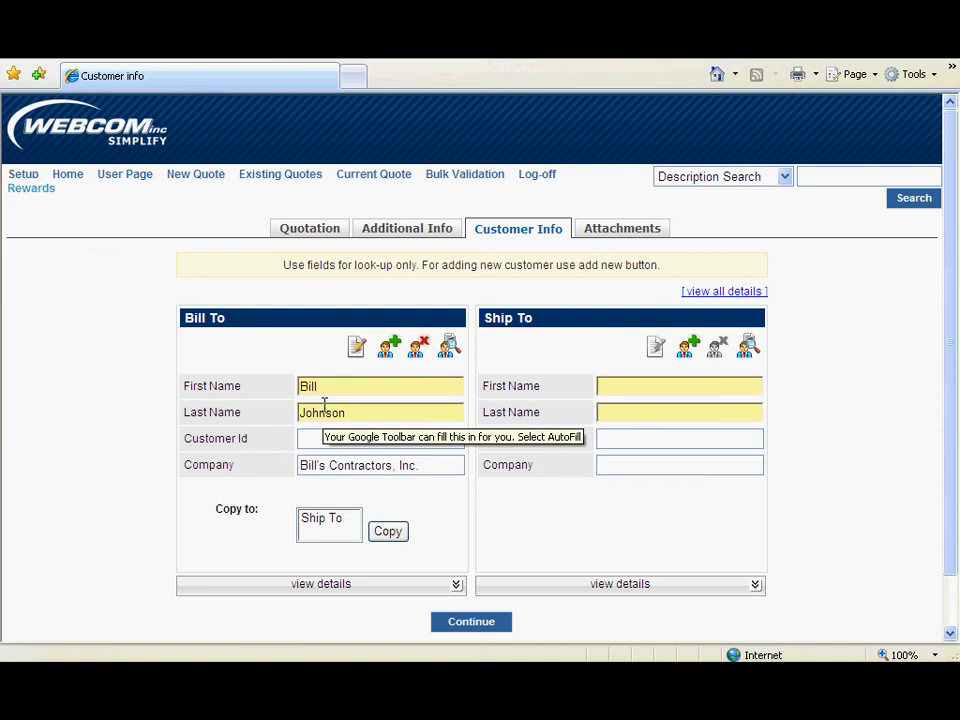
- Copy the billing contact to Ship To and return to the quotation
left_click(388, 532)
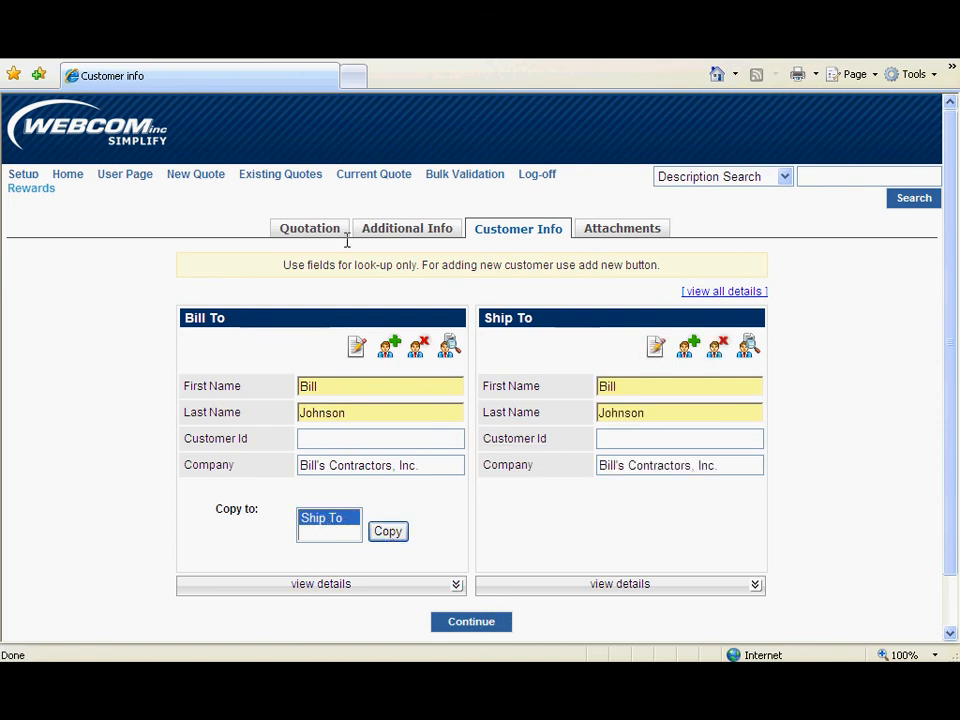
left_click(308, 228)
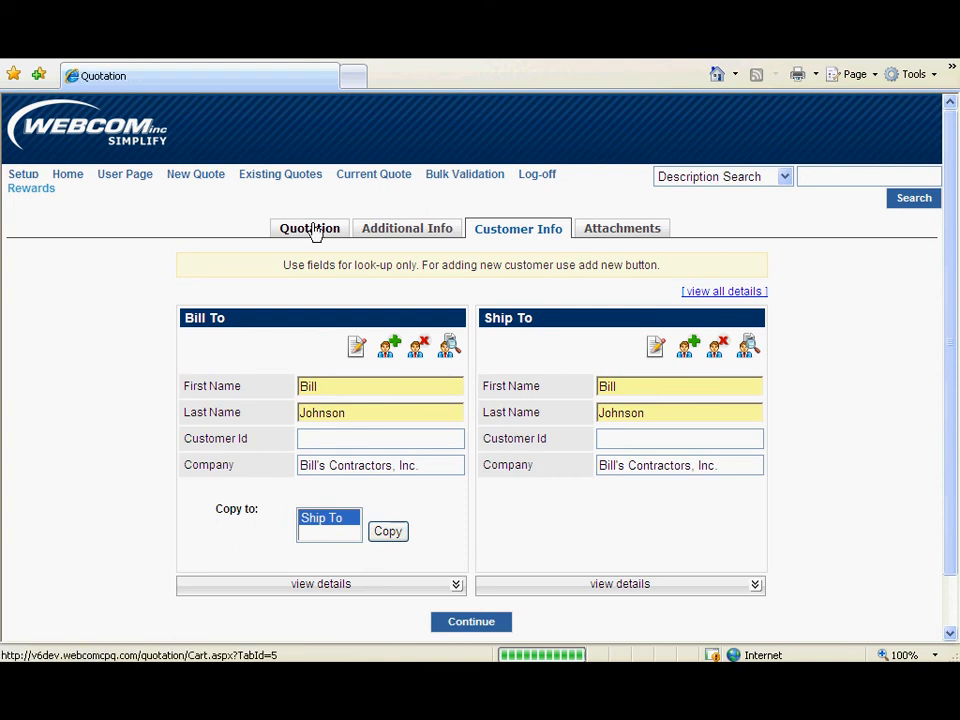
left_click(308, 228)
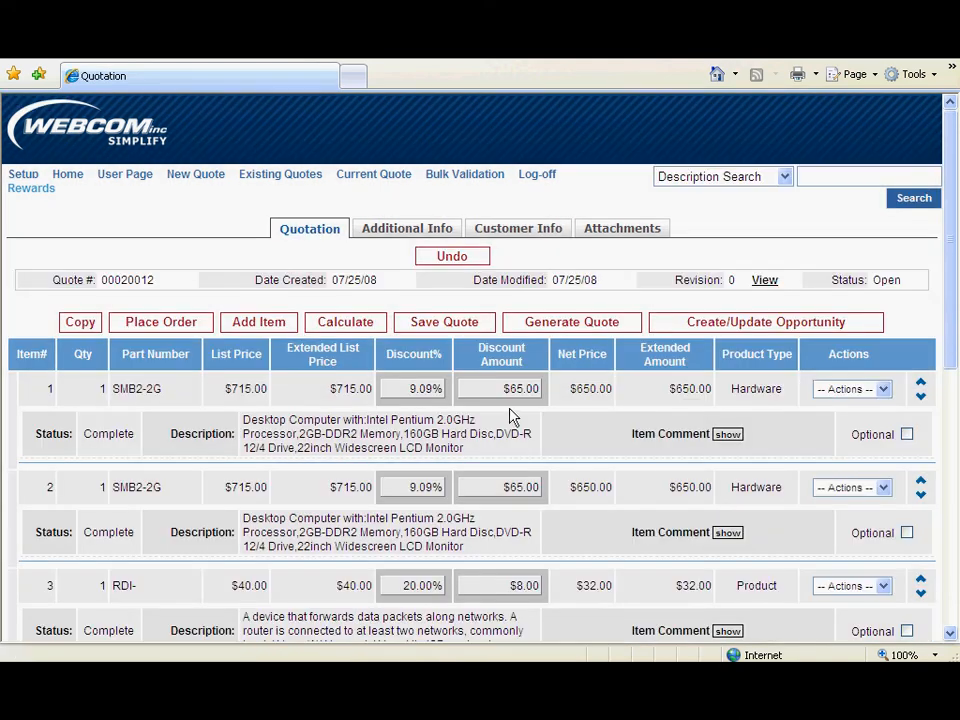
scroll("down", 3)
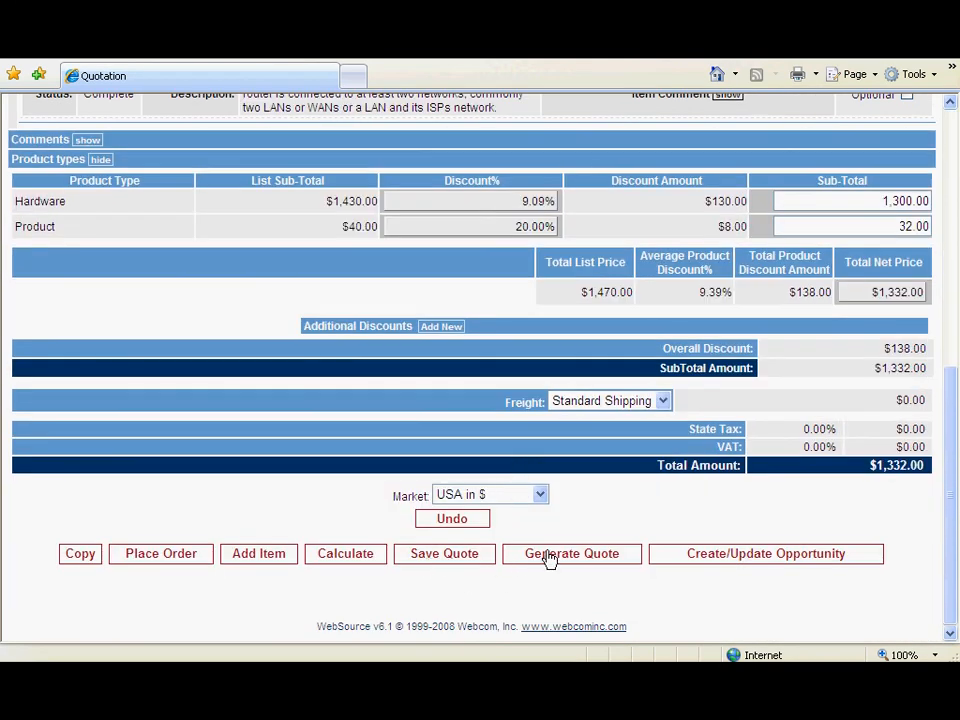
- Generate the quote document using the 'Quote with discounts' template
left_click(572, 554)
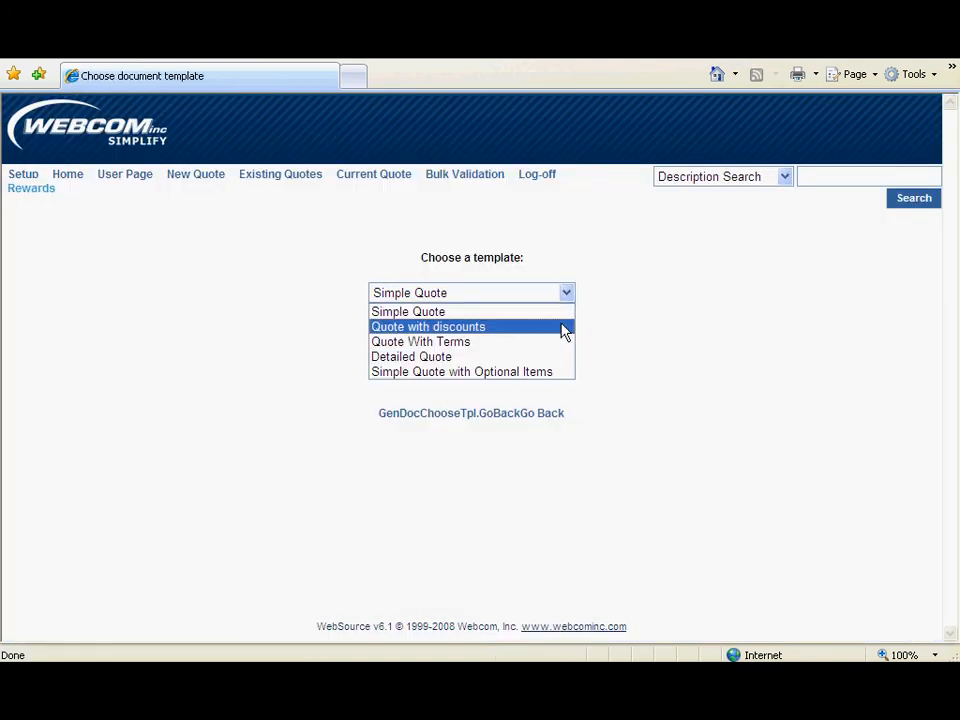
left_click(428, 326)
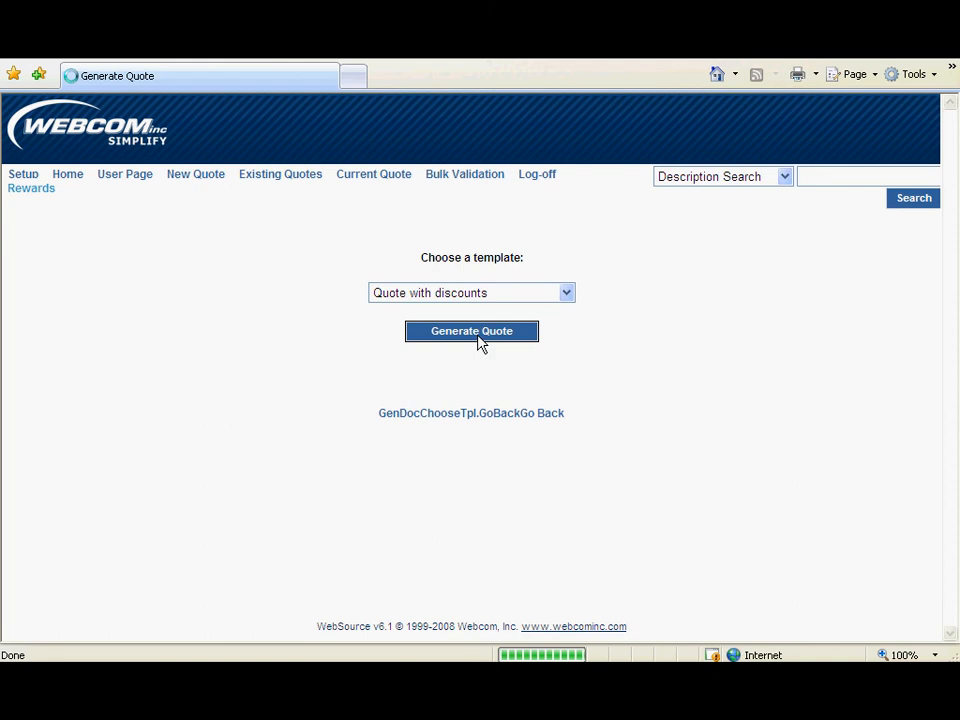
left_click(472, 332)
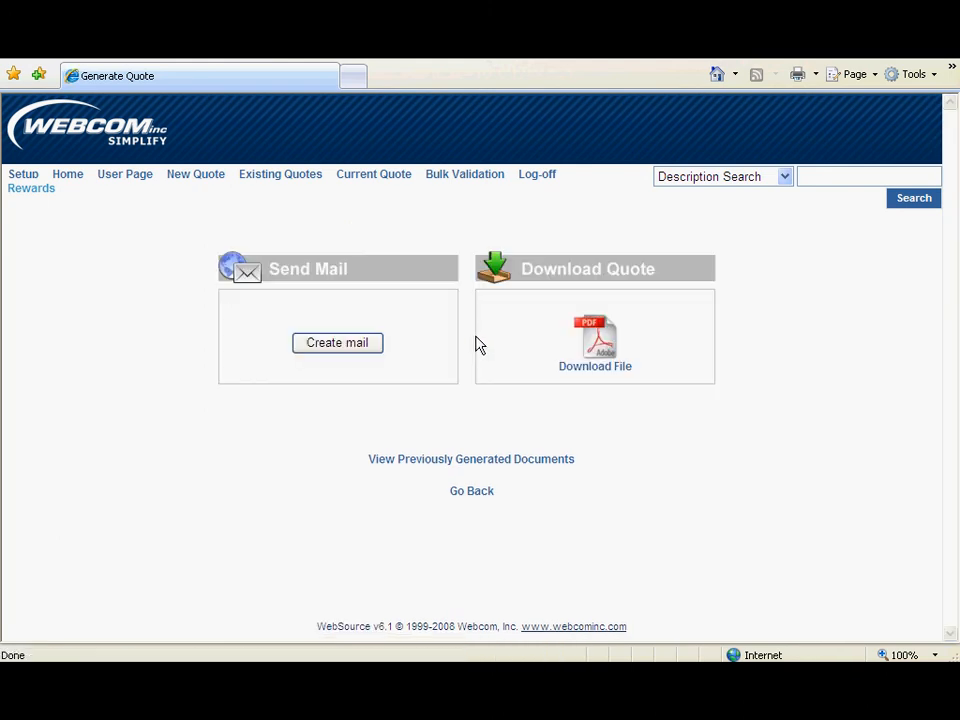
mouse_move(352, 350)
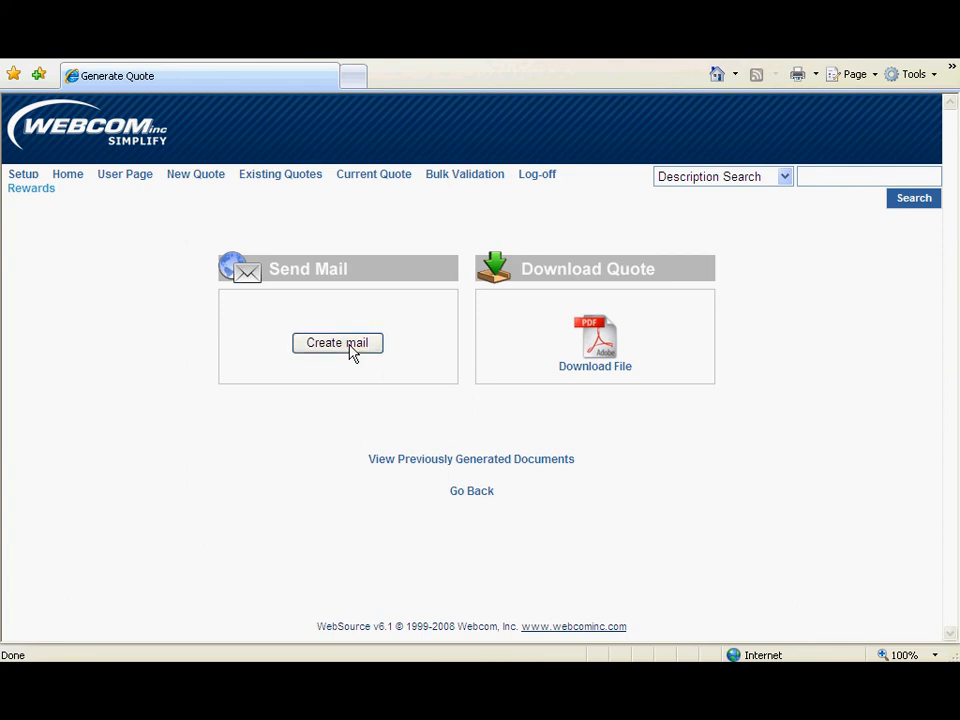
- Dismiss the Create mail form unsent and download the generated quote file
left_click(336, 344)
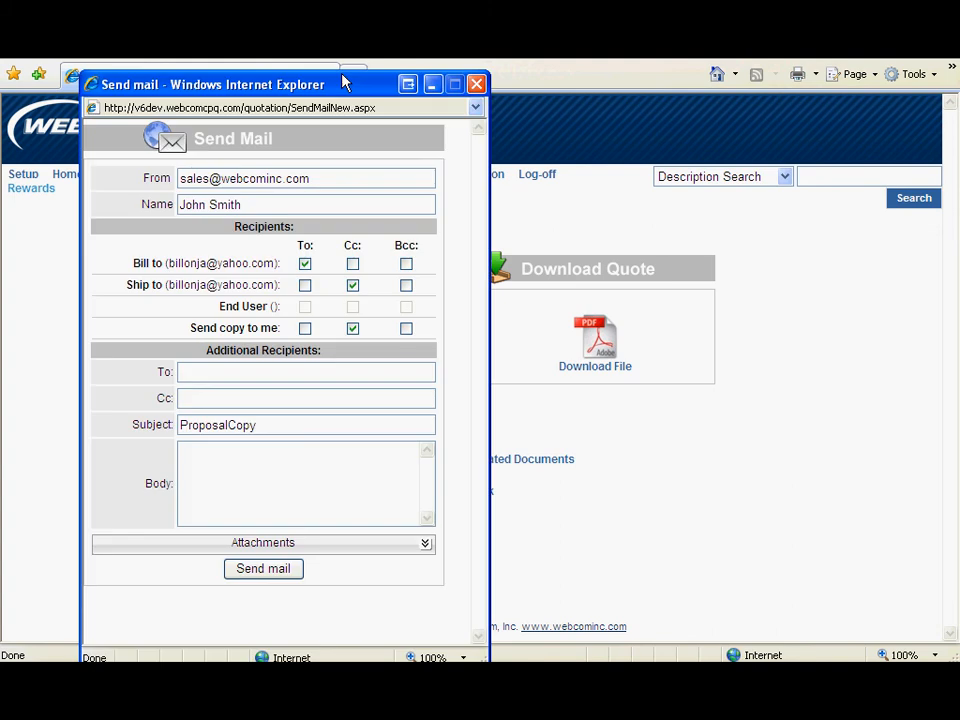
left_click(476, 84)
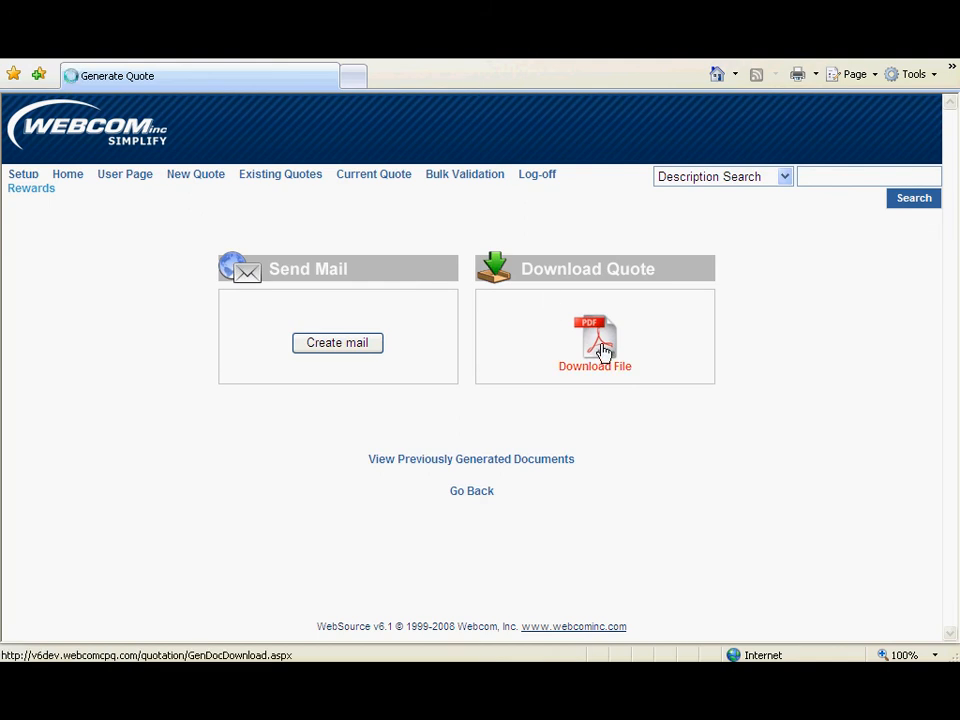
left_click(596, 340)
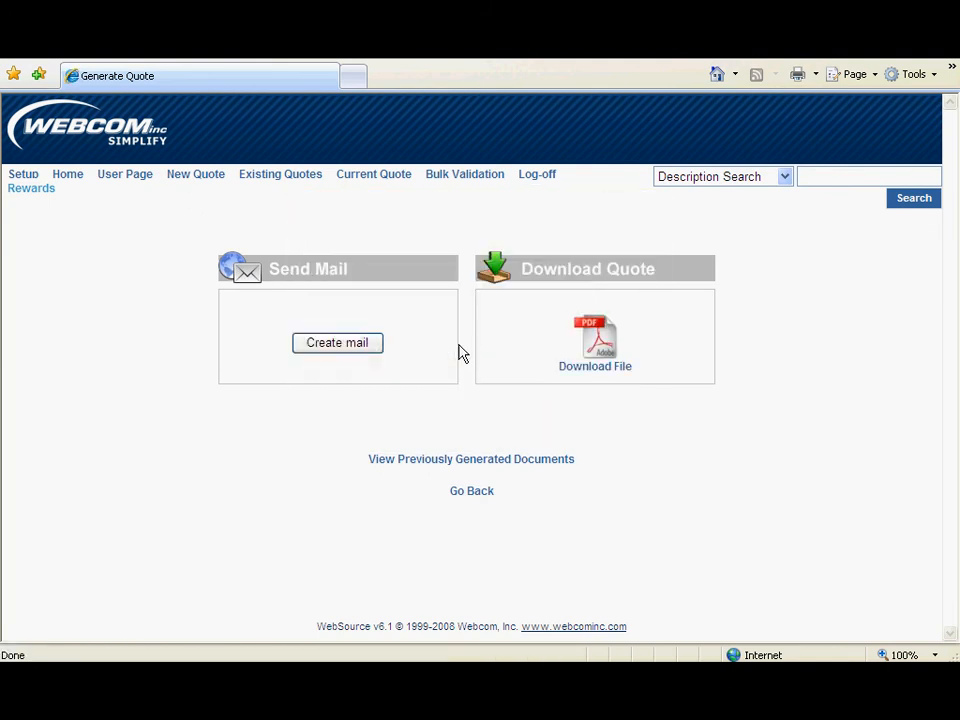
- Review both pages of the $1,332.00 quote PDF in Adobe Reader, then close it and exit
left_click(594, 340)
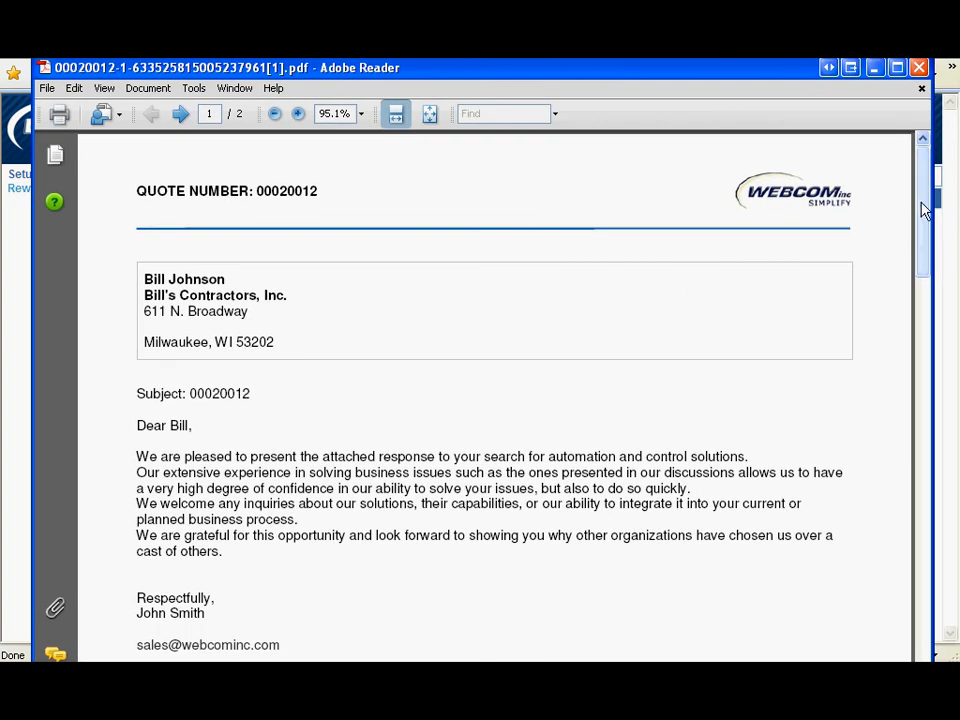
scroll("down", 3)
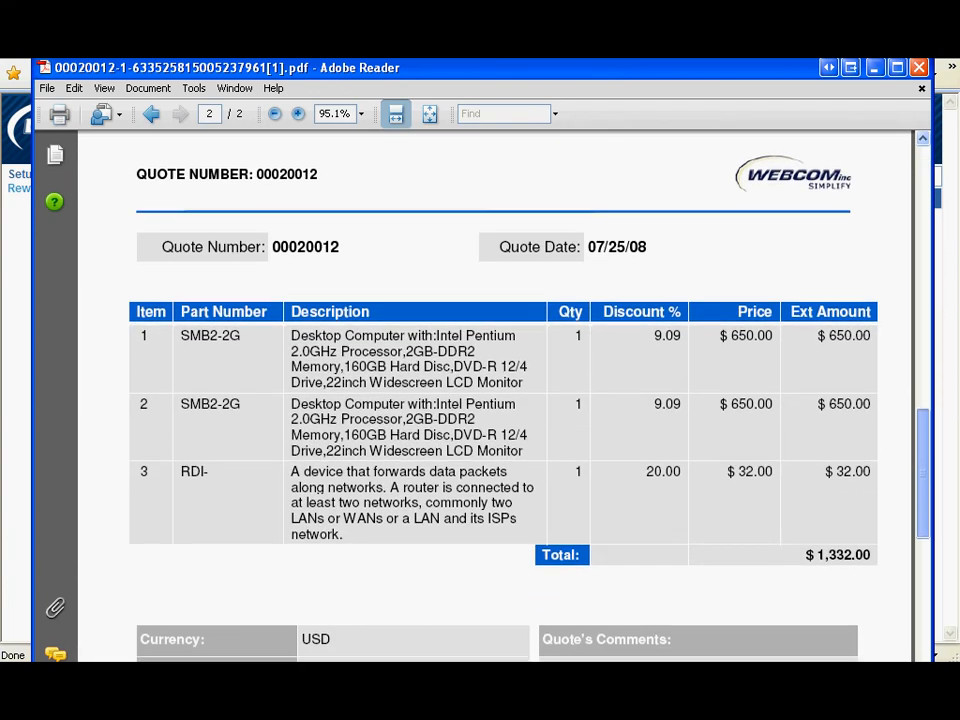
left_click(152, 112)
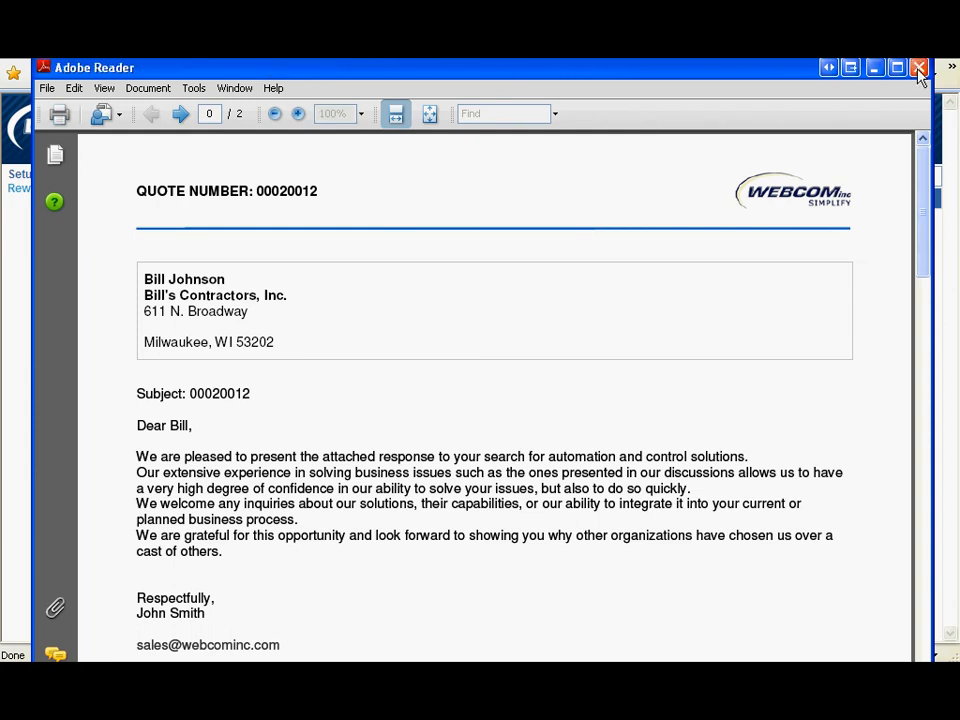
left_click(920, 68)
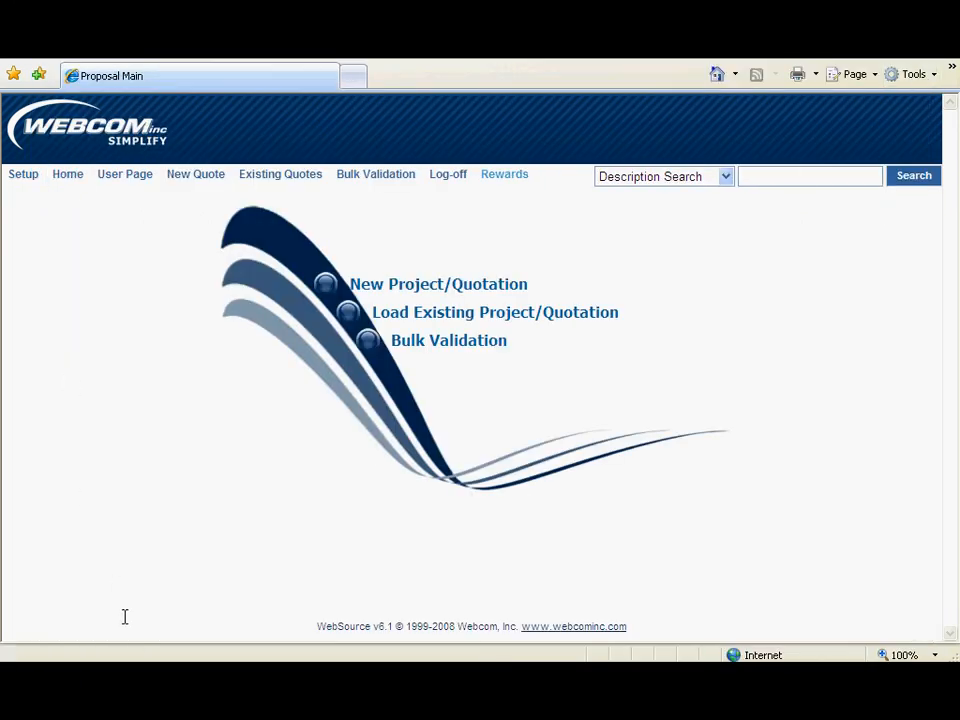